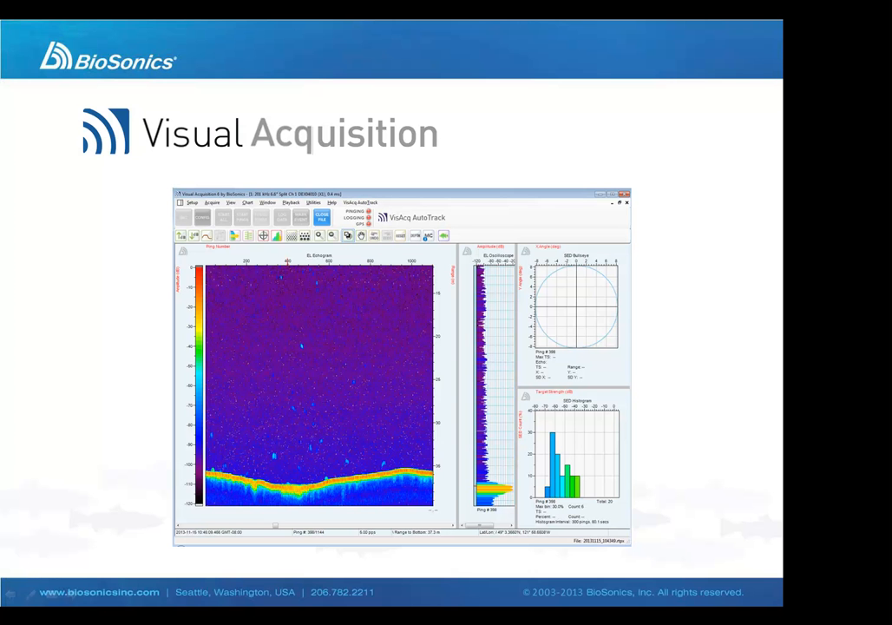
pyautogui.moveTo(666, 514)
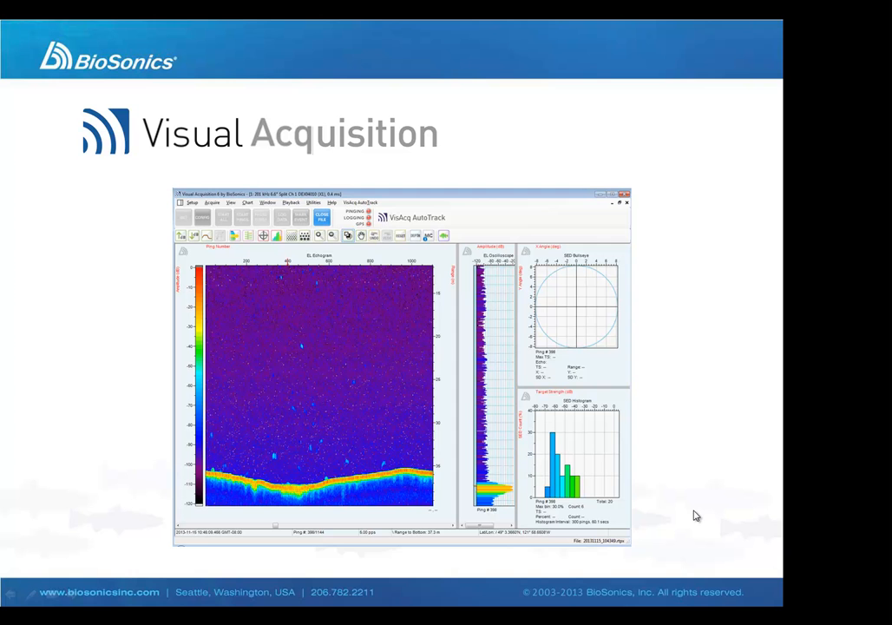
pyautogui.moveTo(694, 514)
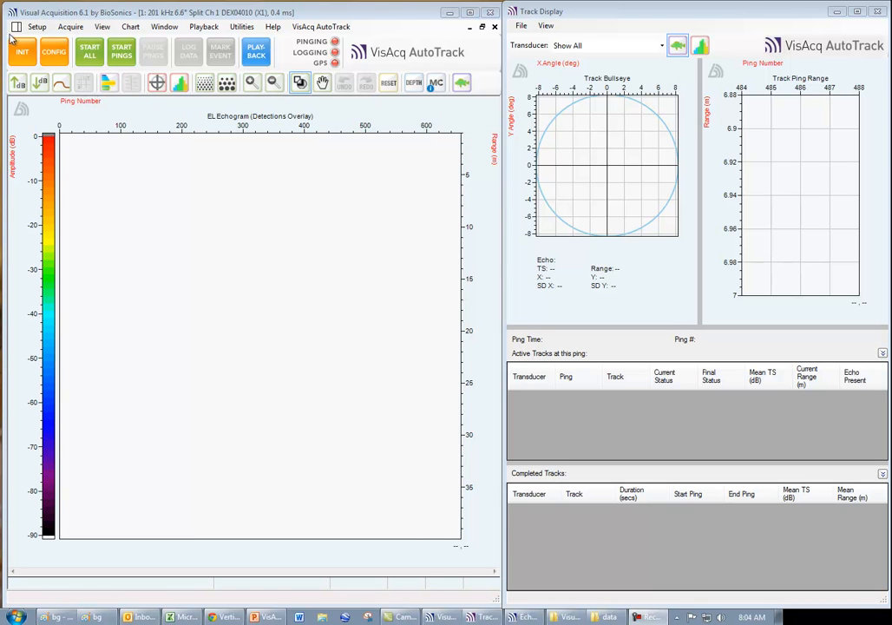
# - Review the AutoTrack Detection, Reporting, Csv Output and Echo Detection pages of Configure Echosounder
pyautogui.click(54, 52)
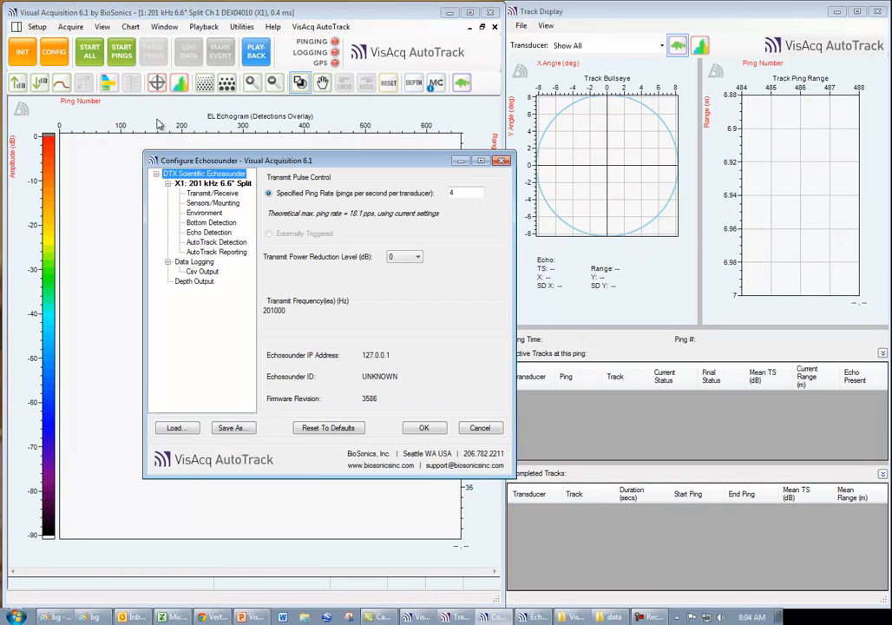
pyautogui.moveTo(693, 310)
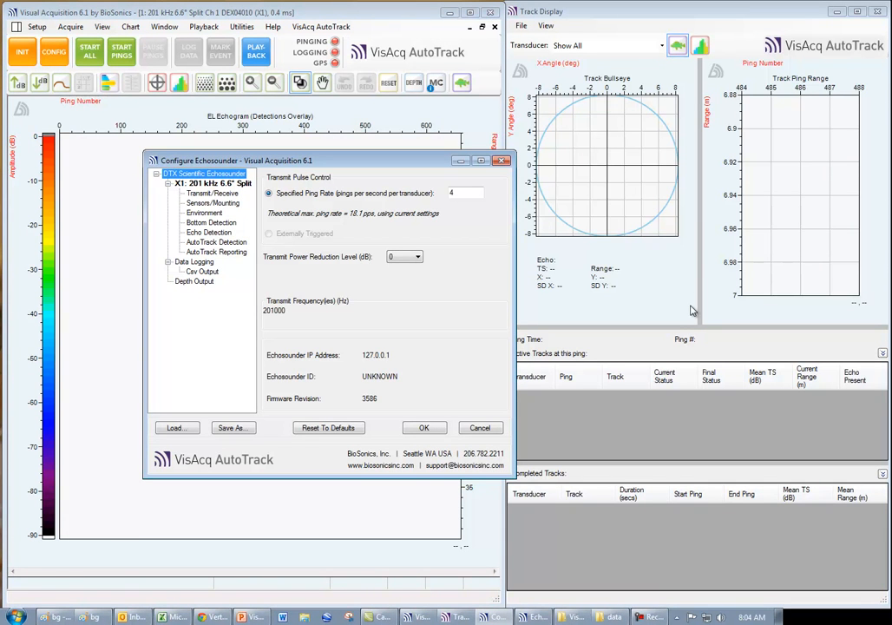
pyautogui.moveTo(684, 304)
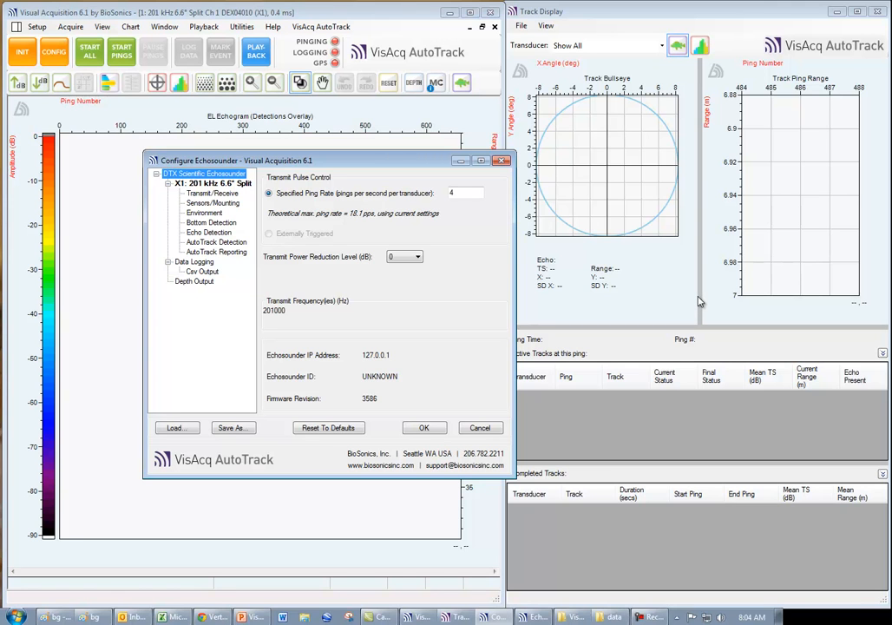
pyautogui.moveTo(694, 302)
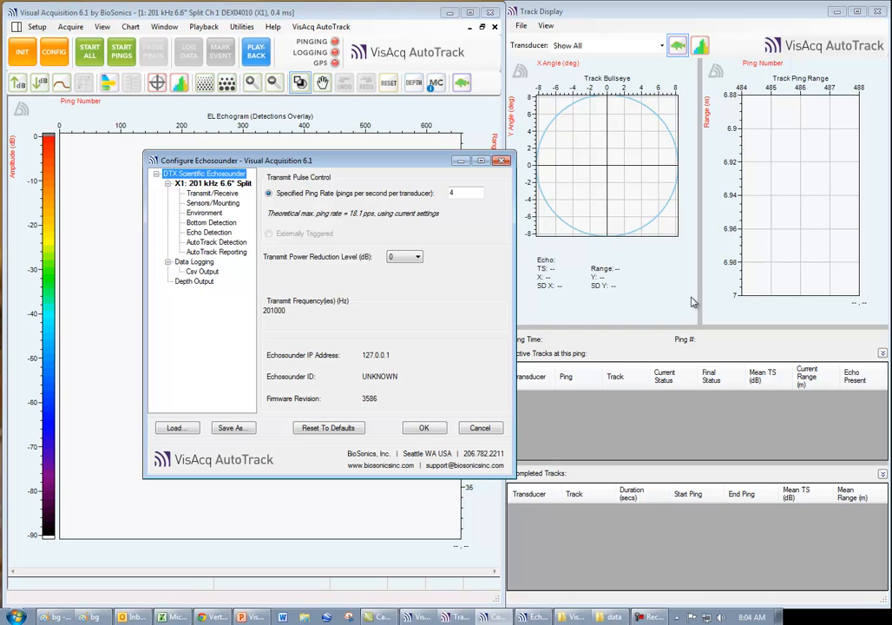
pyautogui.click(215, 241)
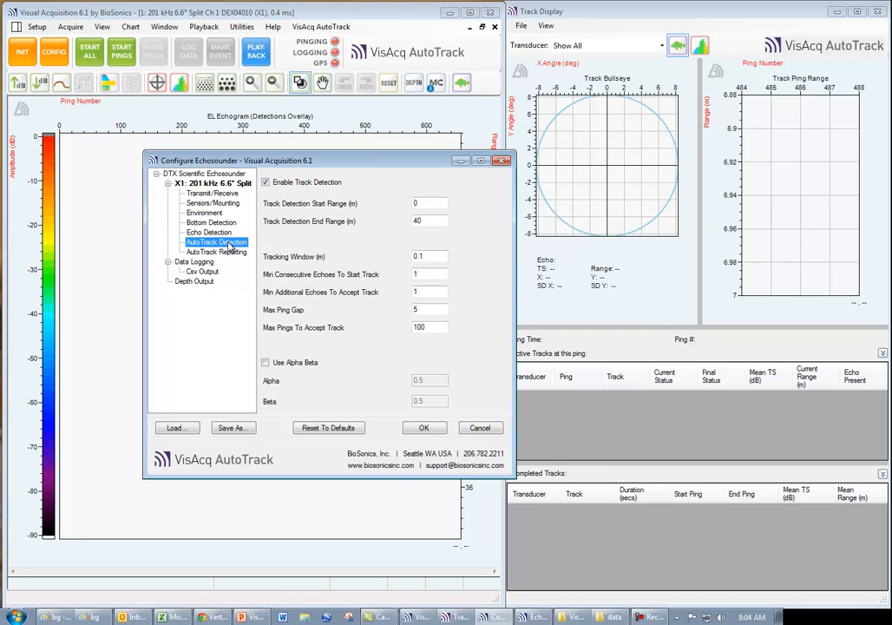
pyautogui.click(215, 252)
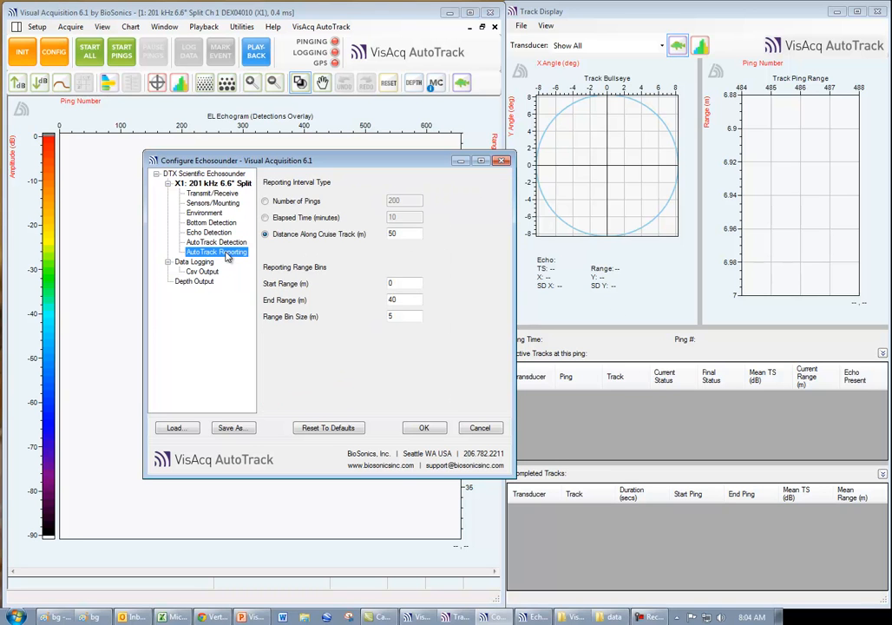
pyautogui.click(202, 271)
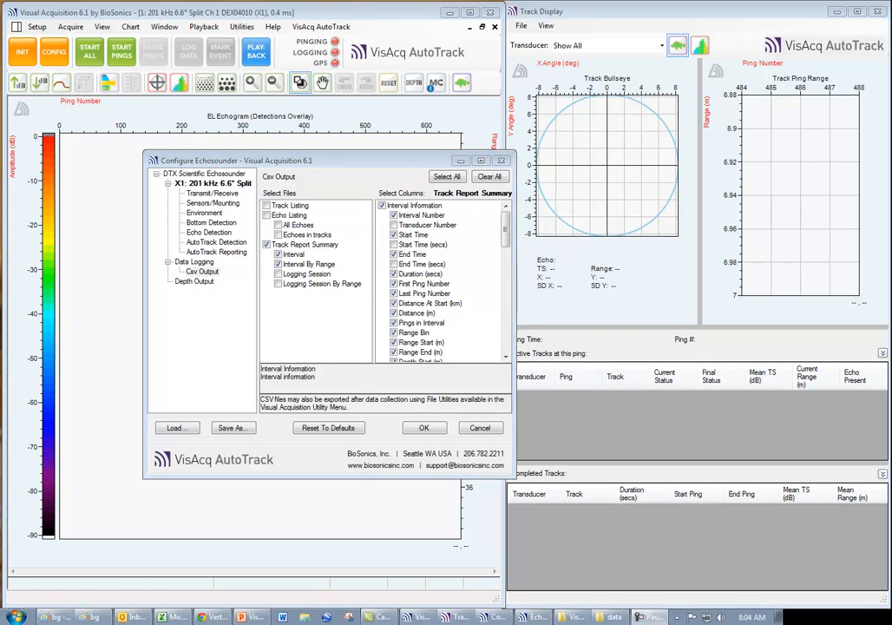
pyautogui.click(210, 232)
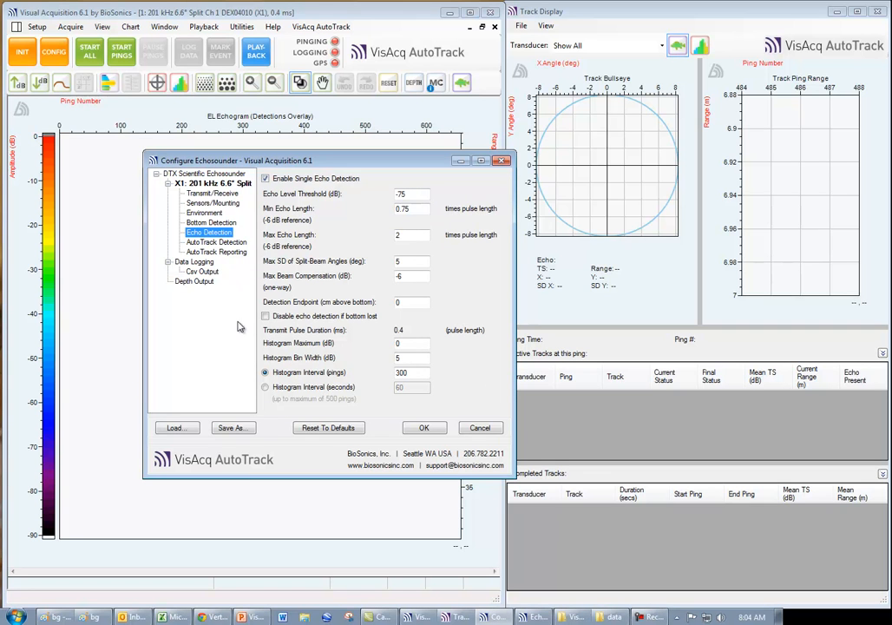
pyautogui.moveTo(240, 327)
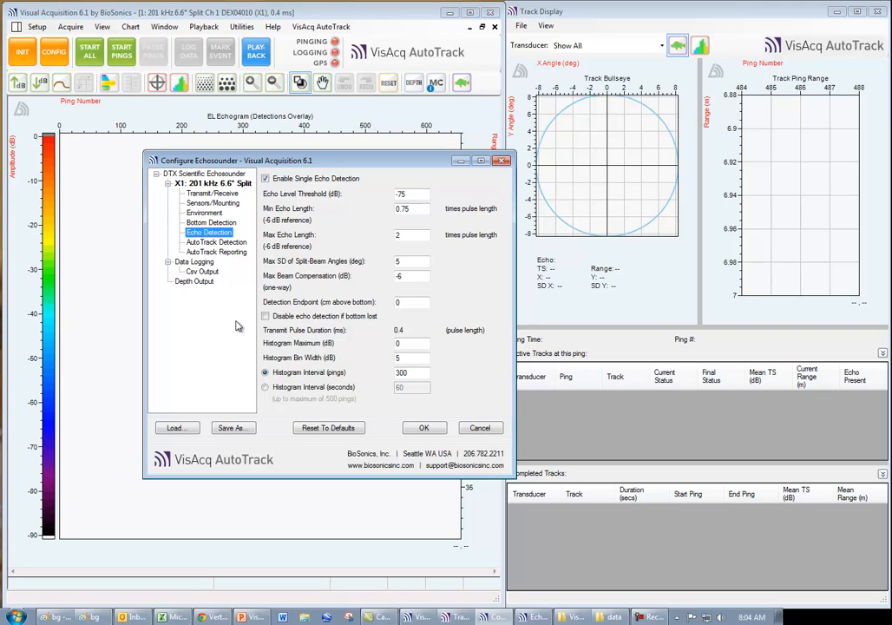
pyautogui.moveTo(240, 325)
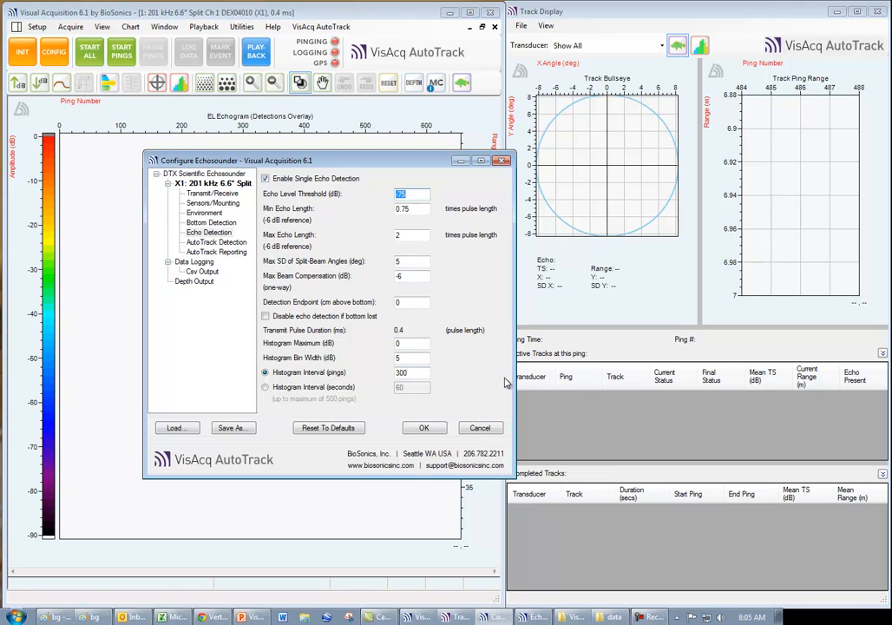
pyautogui.moveTo(483, 351)
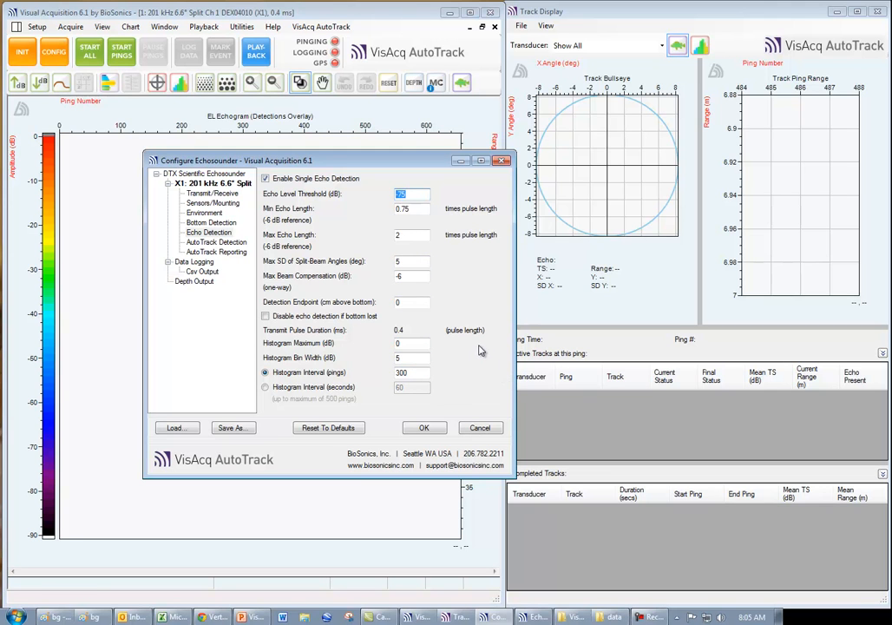
pyautogui.moveTo(486, 340)
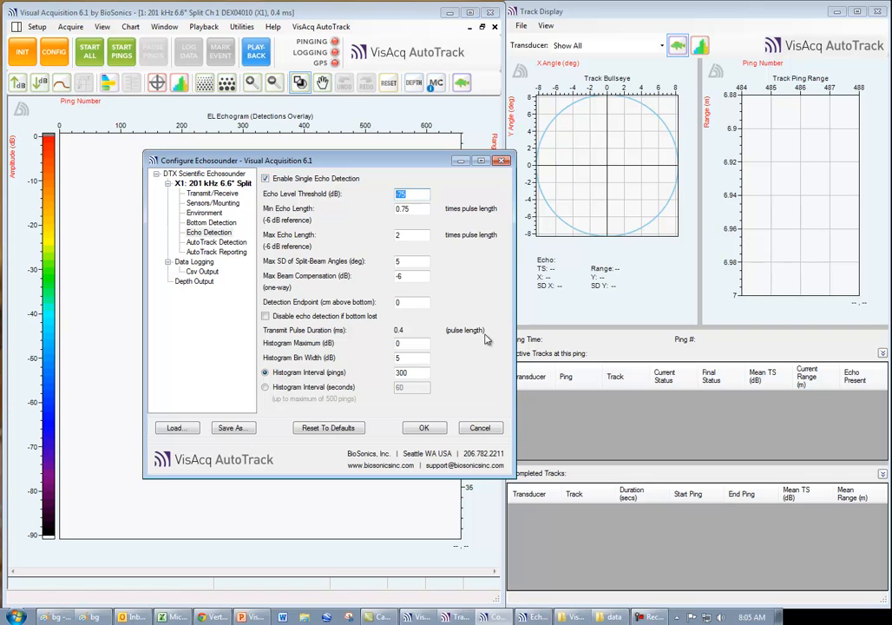
pyautogui.moveTo(226, 269)
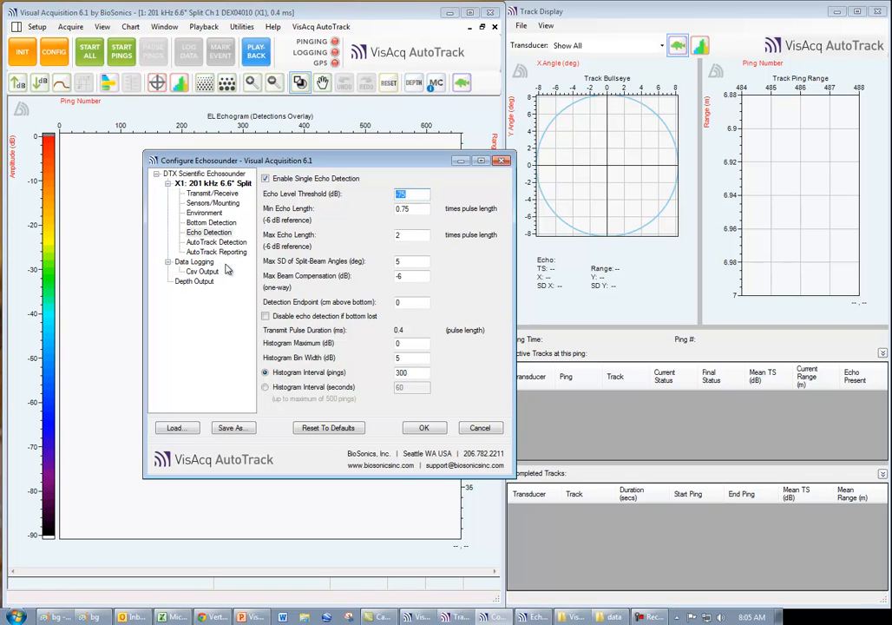
# - Review AutoTrack Detection's 0–40 m start/end range and the tracking window value
pyautogui.click(215, 243)
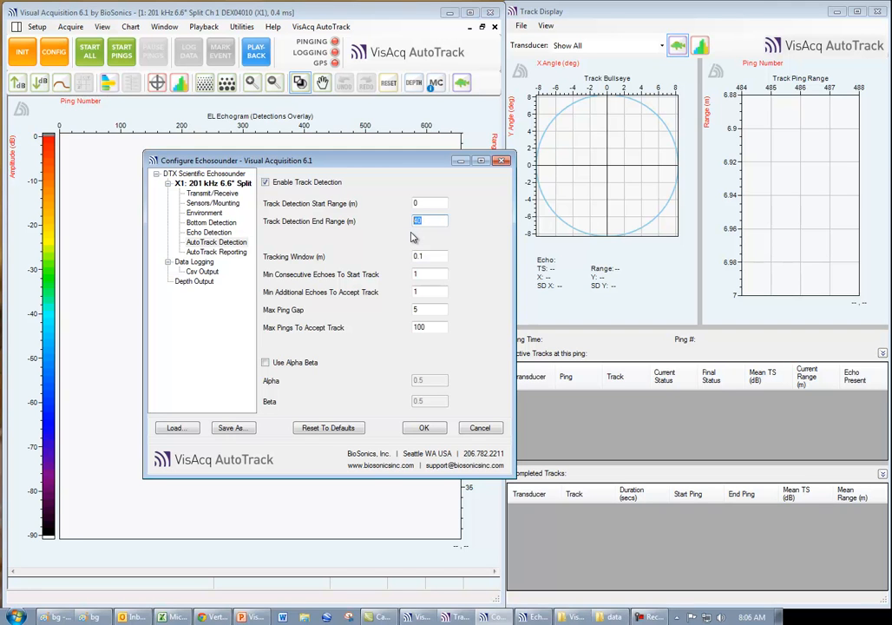
pyautogui.moveTo(424, 235)
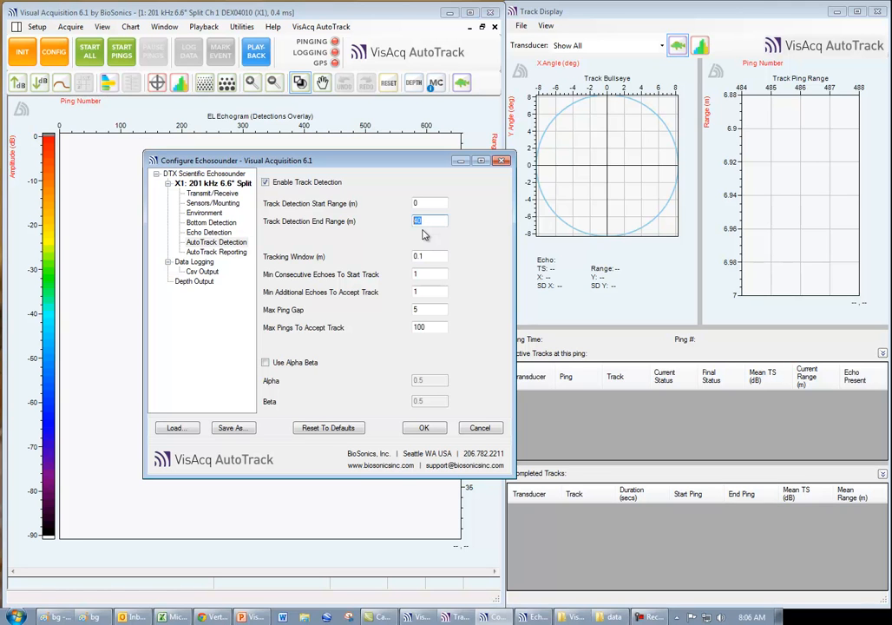
pyautogui.moveTo(408, 237)
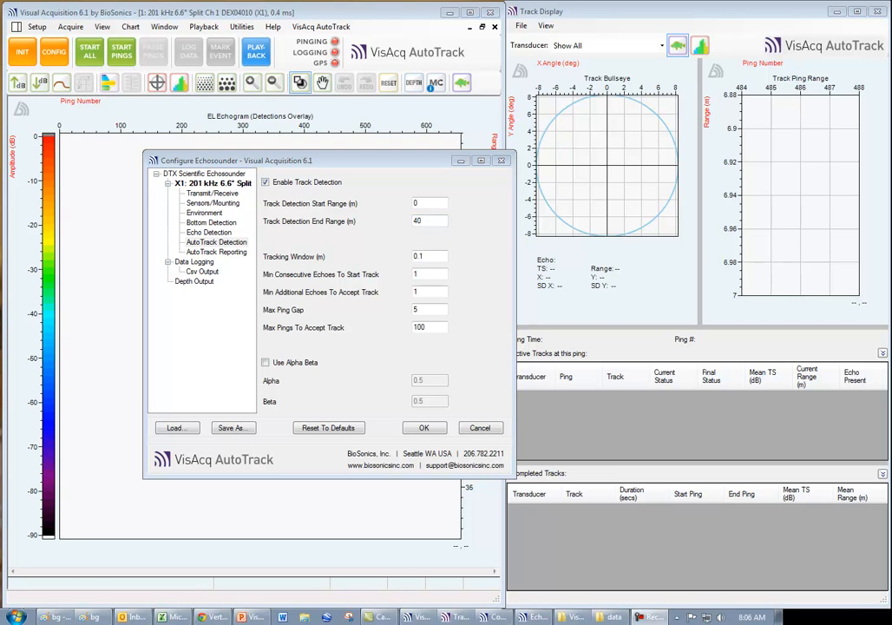
pyautogui.click(431, 257)
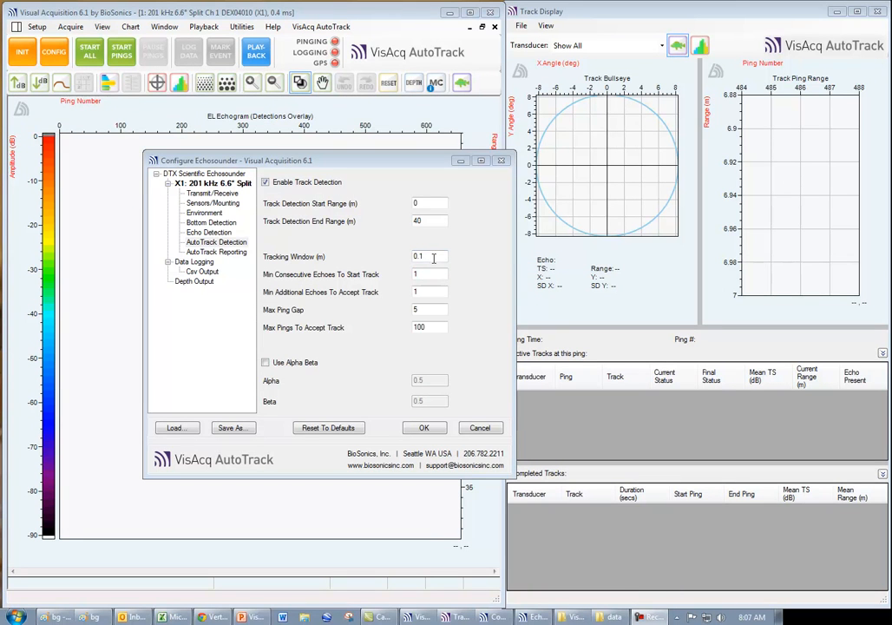
pyautogui.click(430, 274)
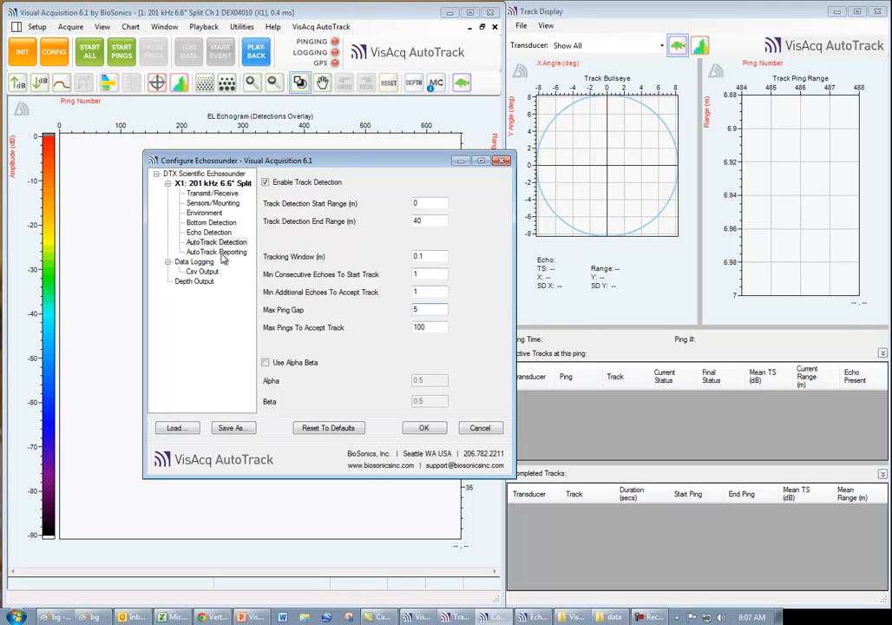
# - Set reporting to 50 m along cruise track with 0–40 m range bins of 5 m
pyautogui.click(216, 252)
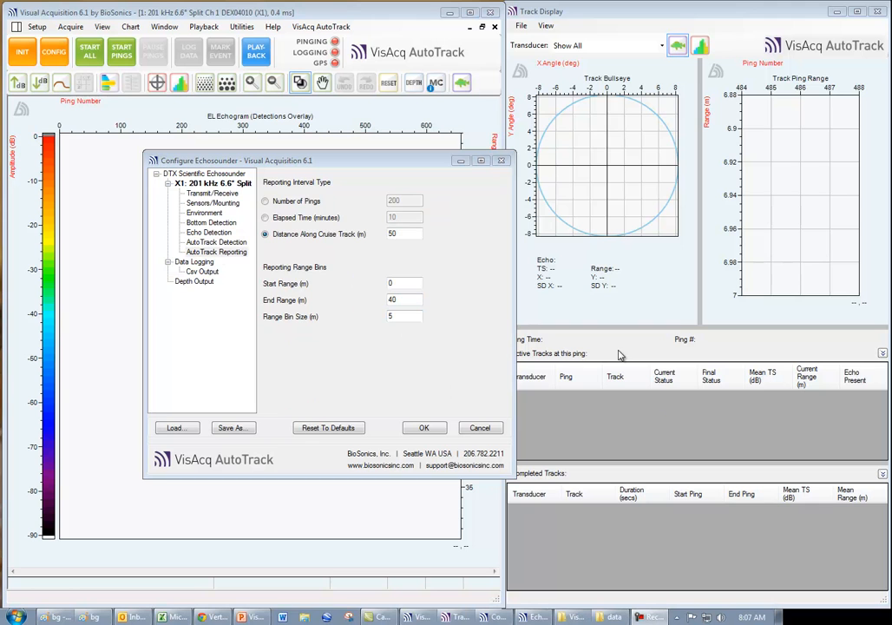
pyautogui.moveTo(469, 278)
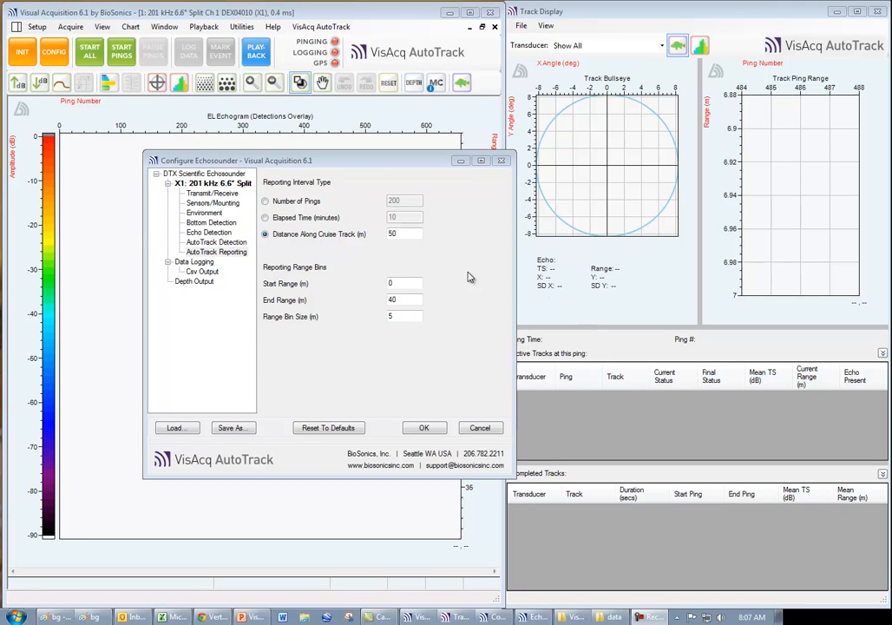
pyautogui.moveTo(358, 285)
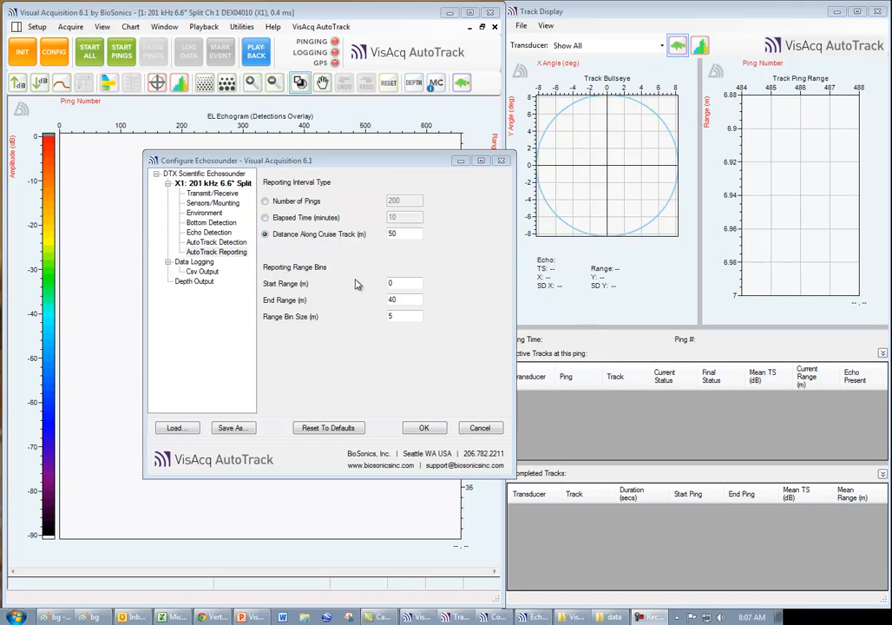
pyautogui.moveTo(362, 286)
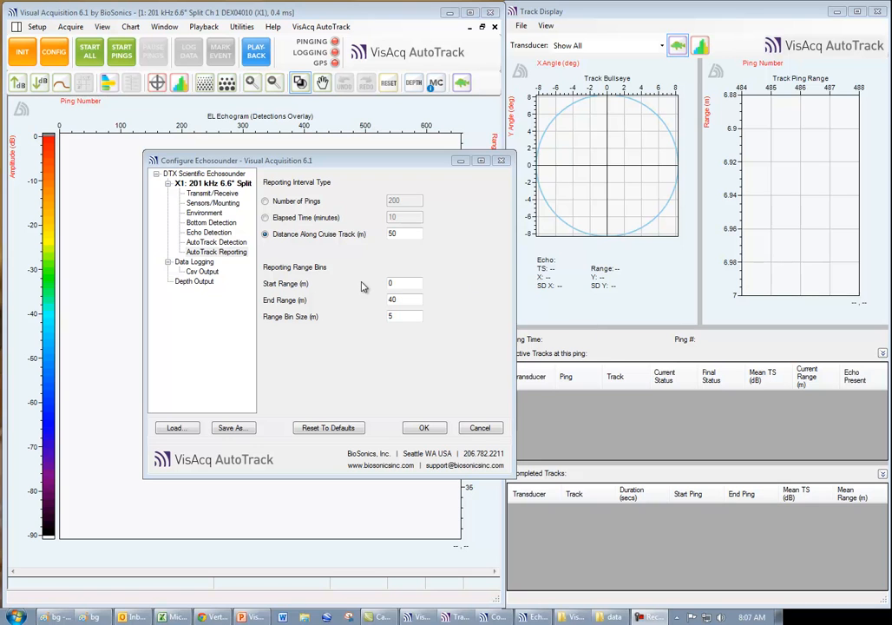
pyautogui.moveTo(363, 286)
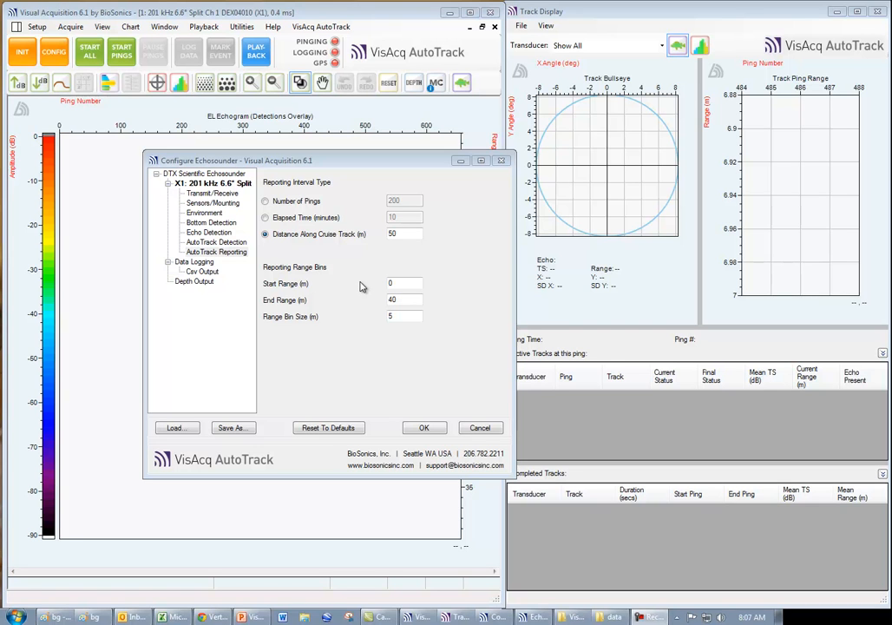
pyautogui.moveTo(363, 288)
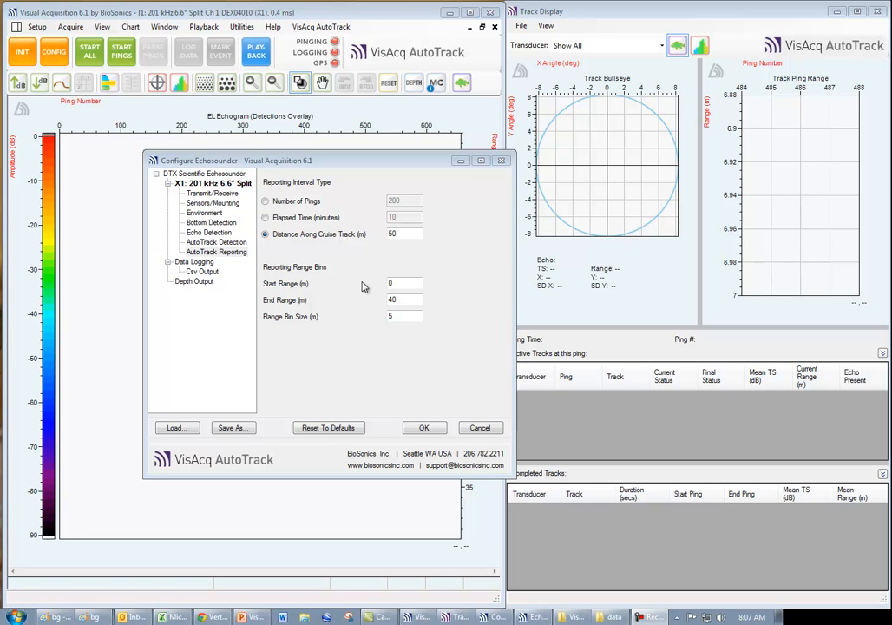
pyautogui.moveTo(378, 184)
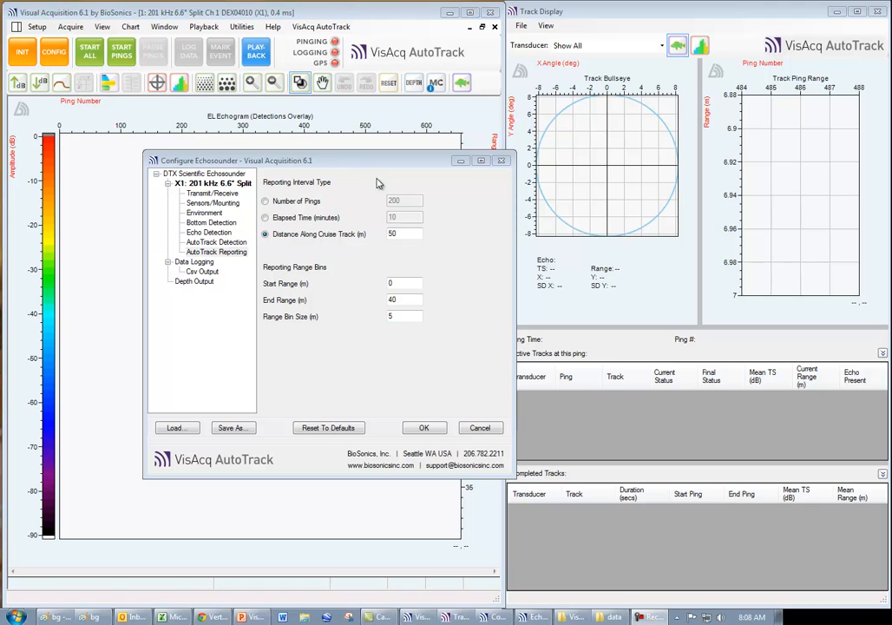
pyautogui.click(265, 201)
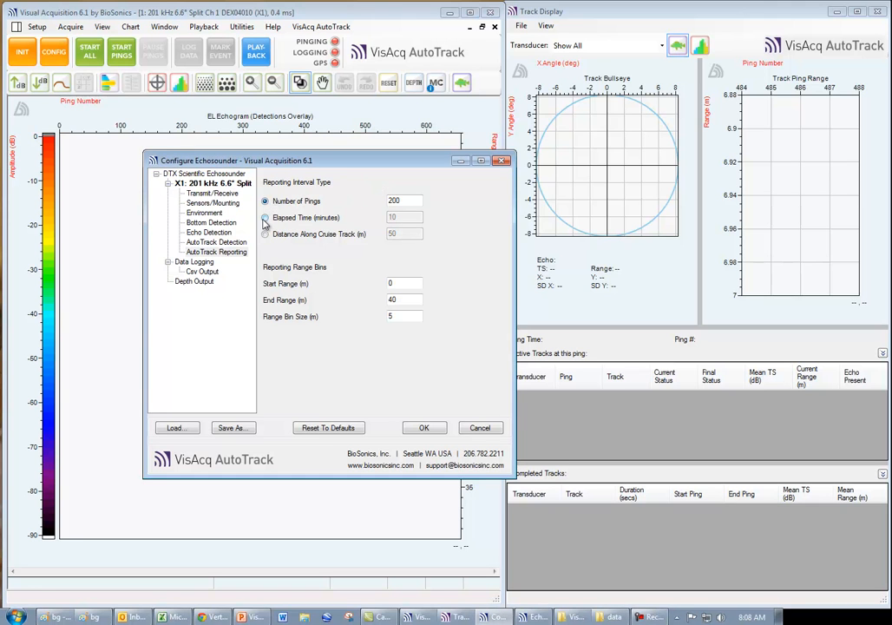
pyautogui.click(266, 217)
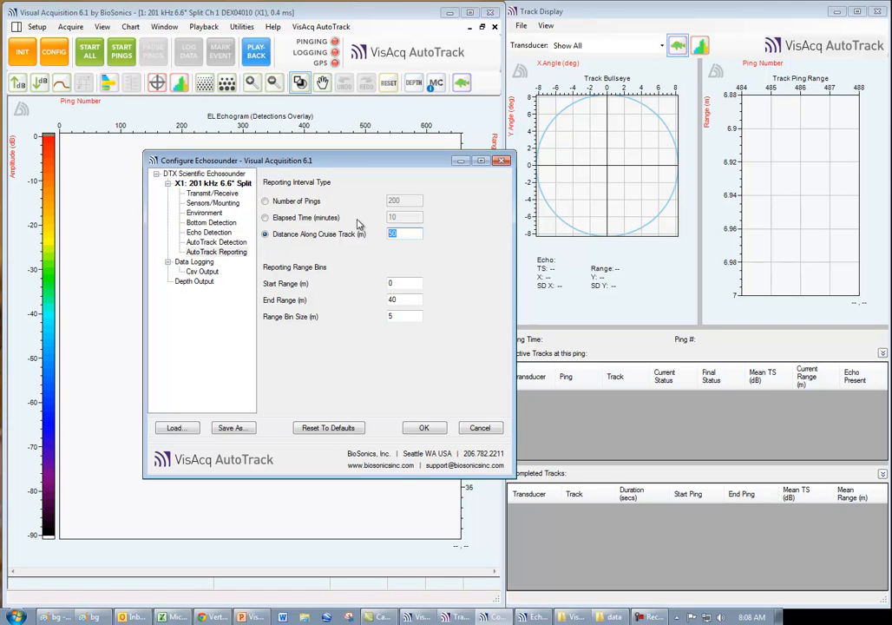
pyautogui.moveTo(334, 316)
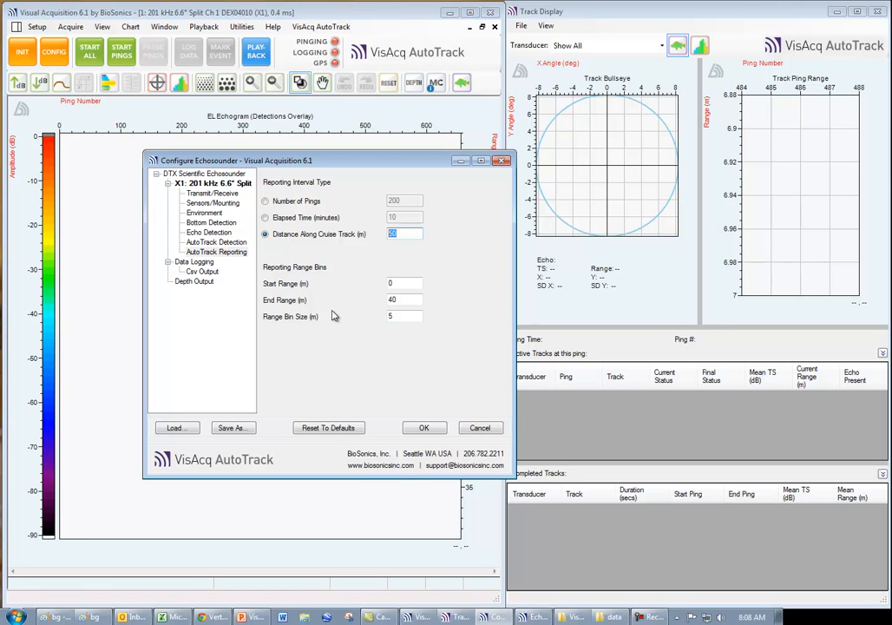
pyautogui.moveTo(365, 313)
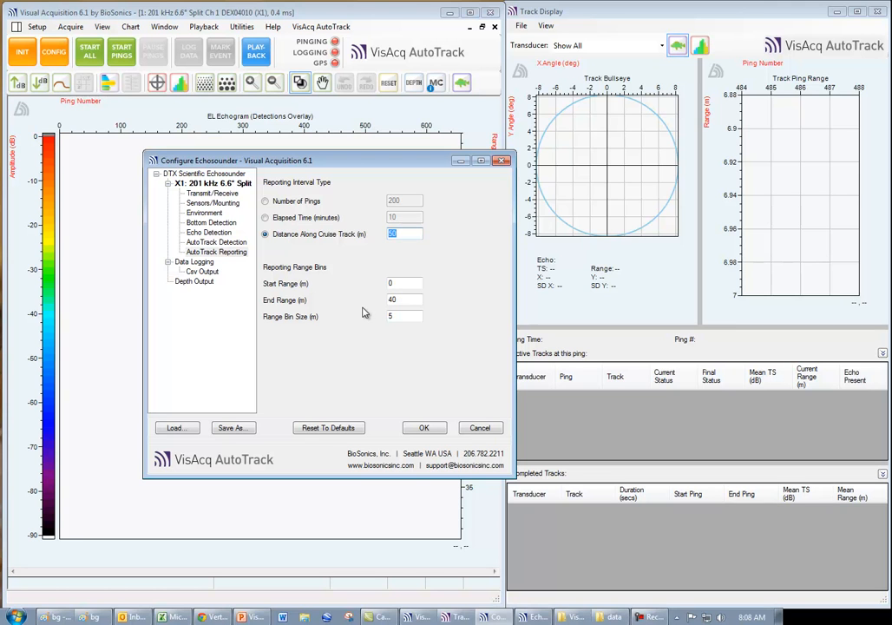
pyautogui.moveTo(363, 312)
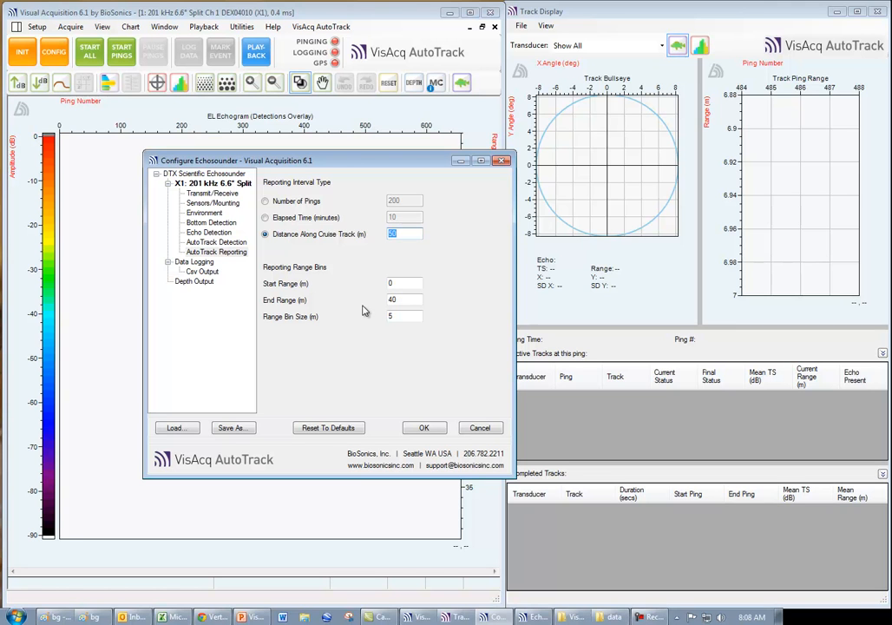
pyautogui.moveTo(365, 309)
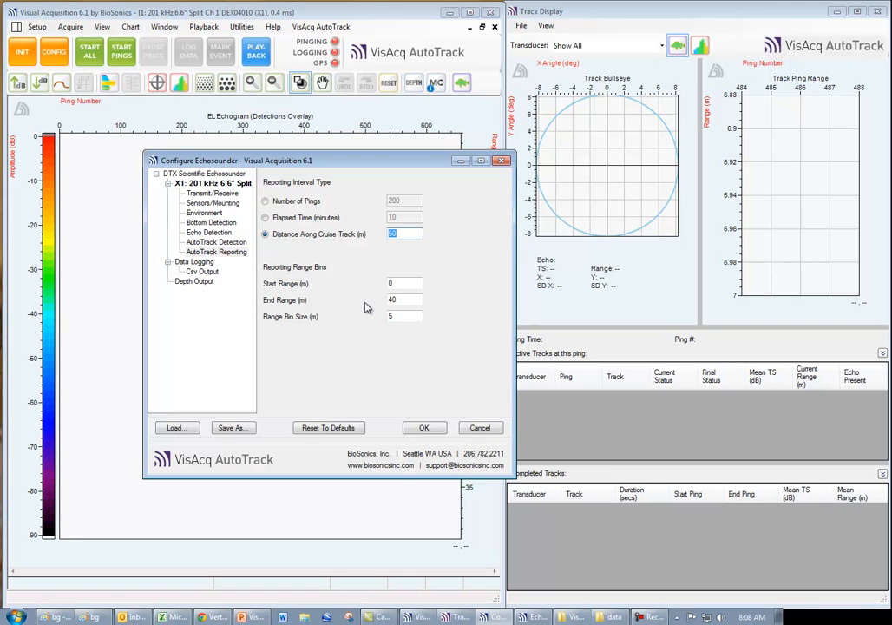
pyautogui.click(403, 283)
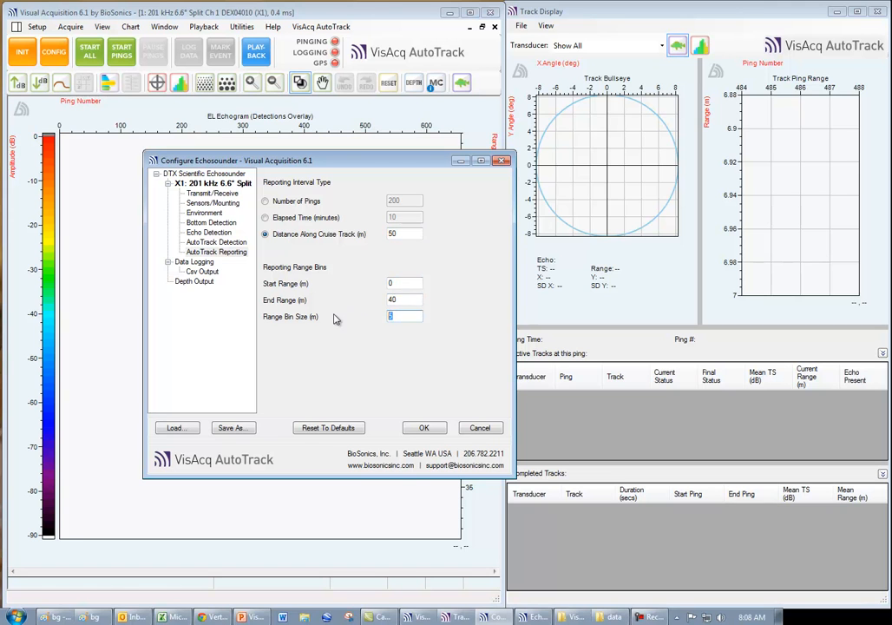
pyautogui.moveTo(365, 329)
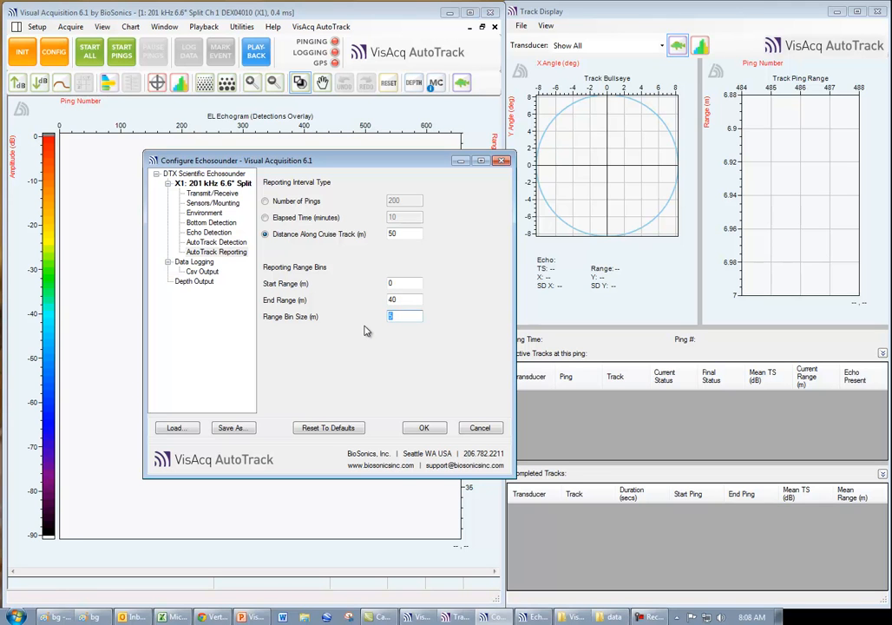
pyautogui.moveTo(368, 334)
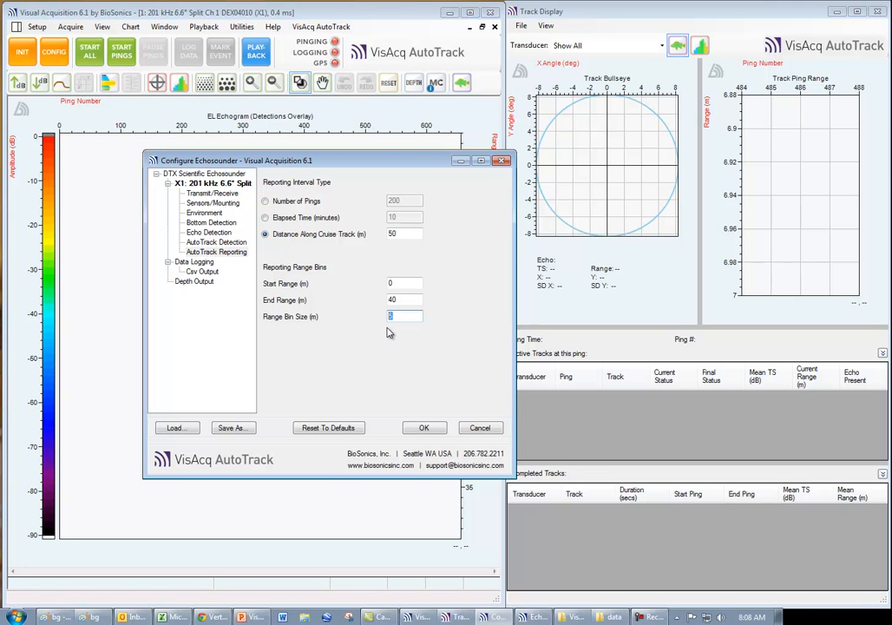
pyautogui.moveTo(365, 321)
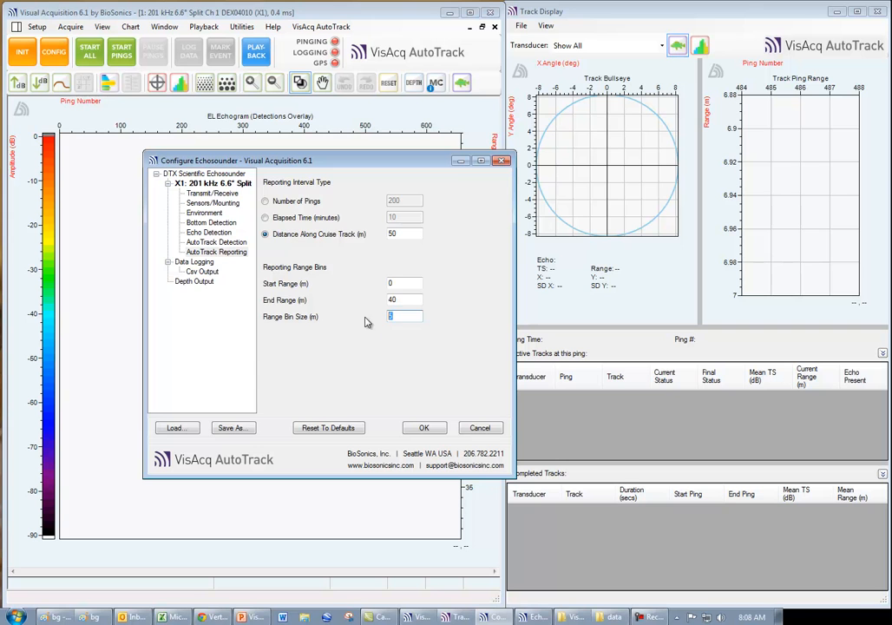
pyautogui.click(201, 271)
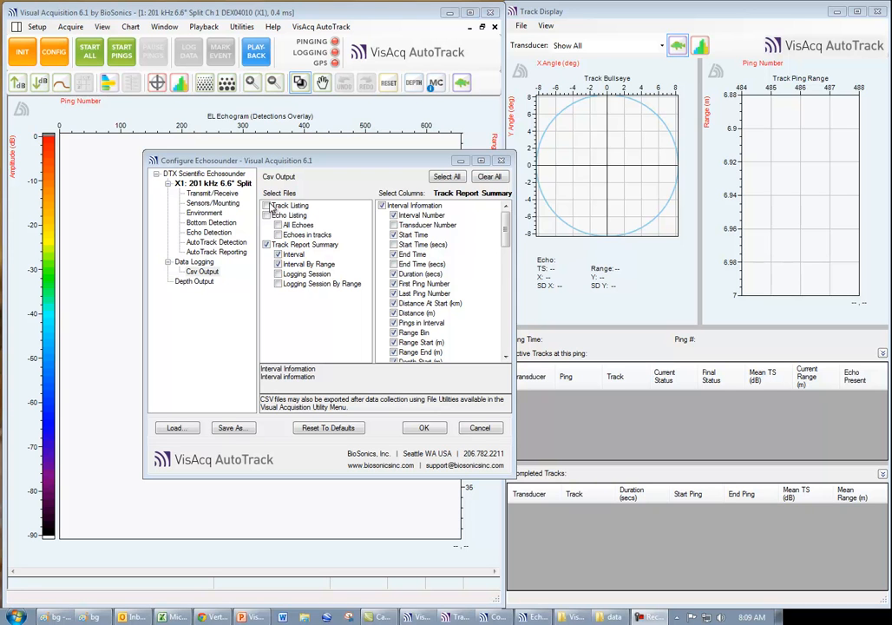
# - Review the Echo Listing and Track Listing column choices in Csv Output
pyautogui.click(288, 215)
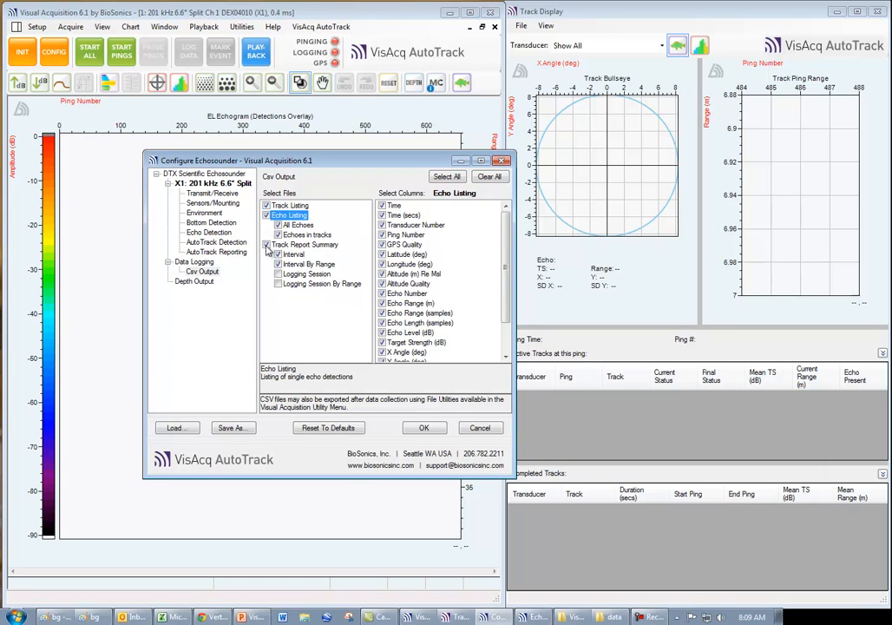
pyautogui.click(288, 204)
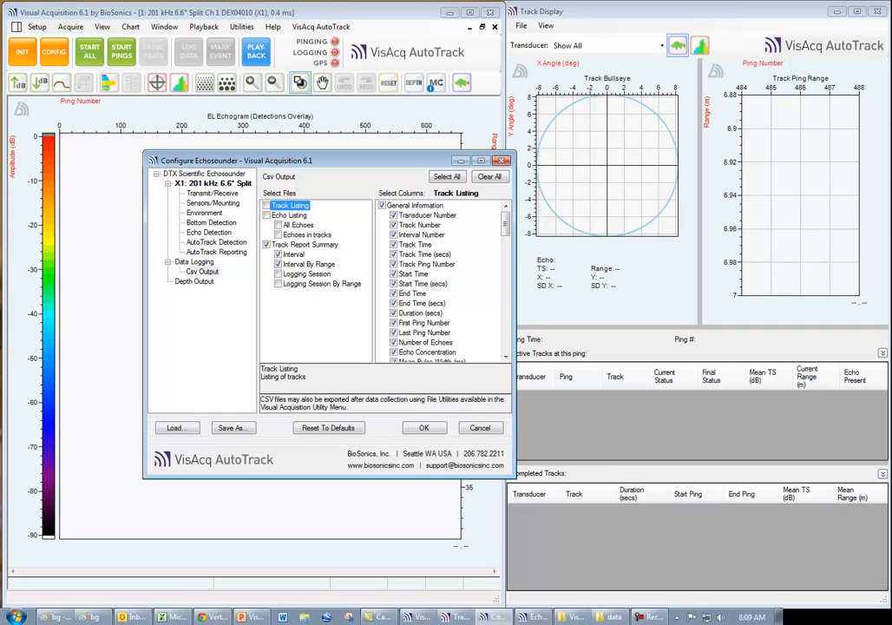
pyautogui.moveTo(368, 288)
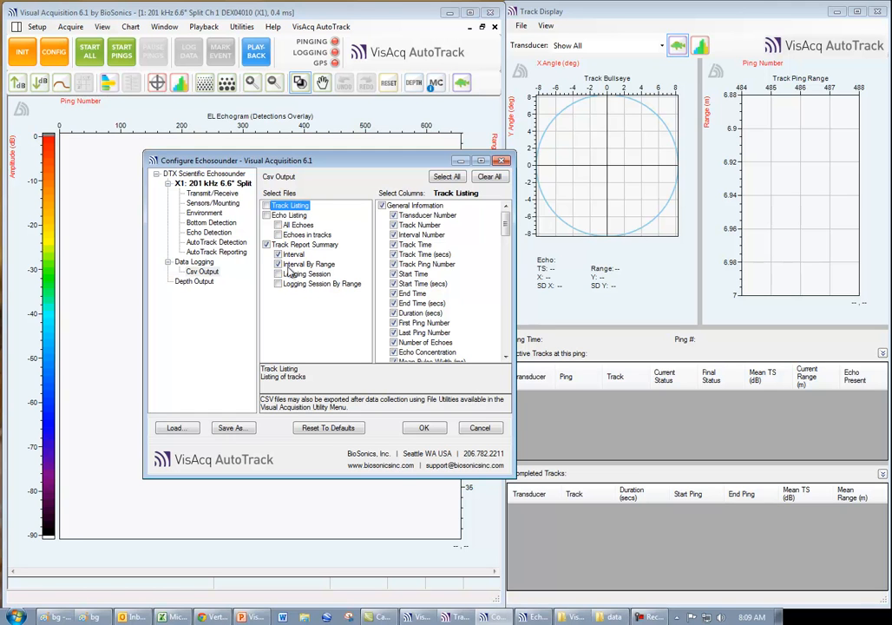
pyautogui.moveTo(292, 271)
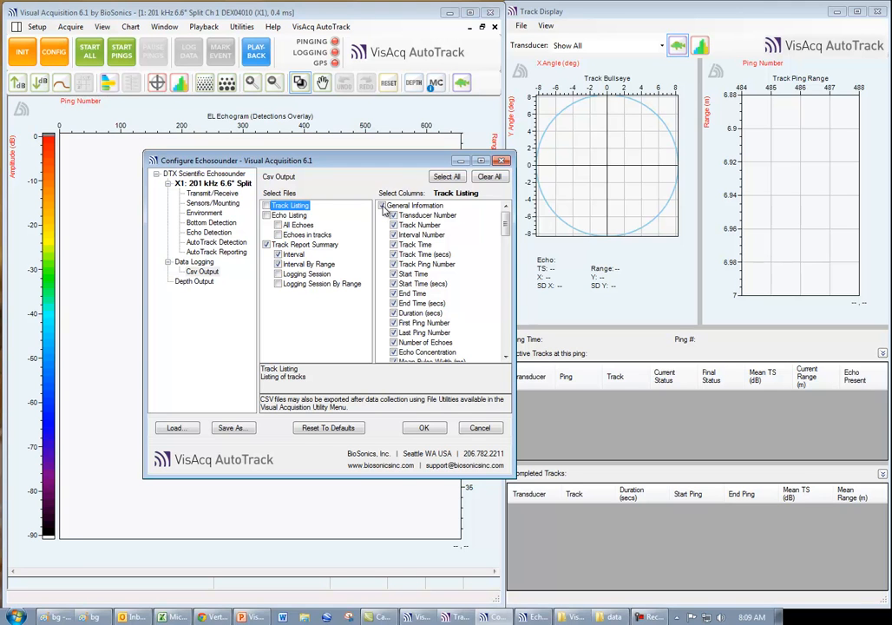
pyautogui.moveTo(510, 224)
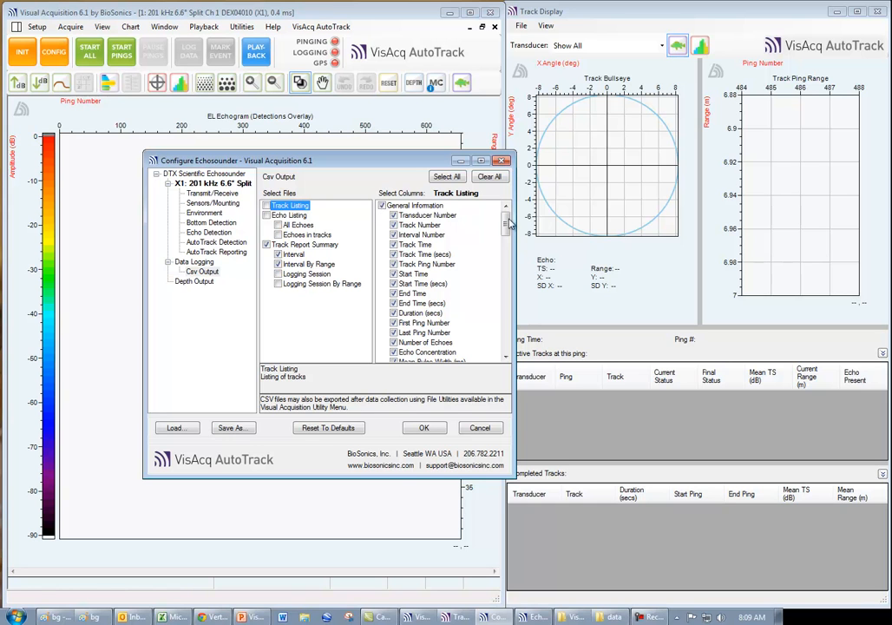
# - Scroll through the Track Listing columns and start Save As for the configuration
pyautogui.scroll(-3)
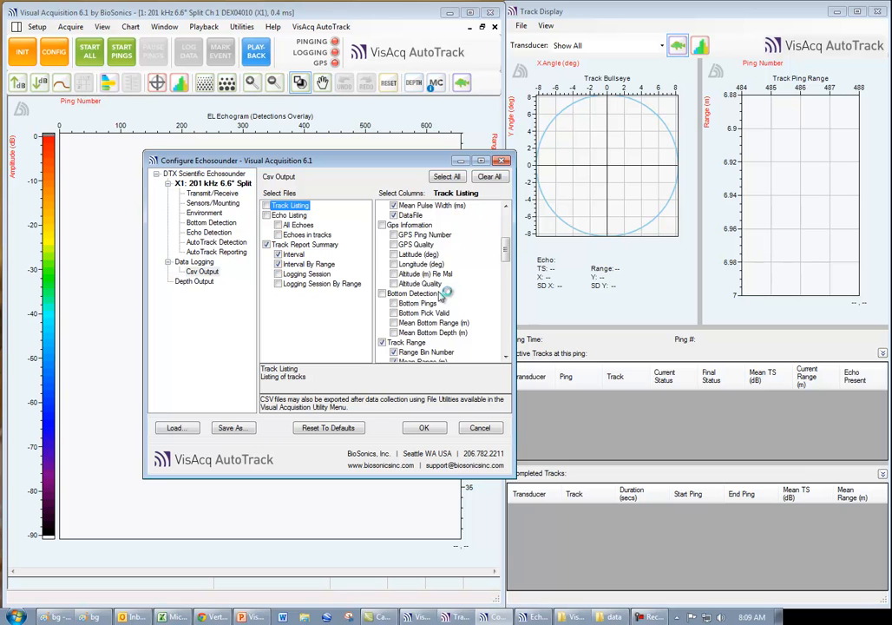
pyautogui.scroll(-3)
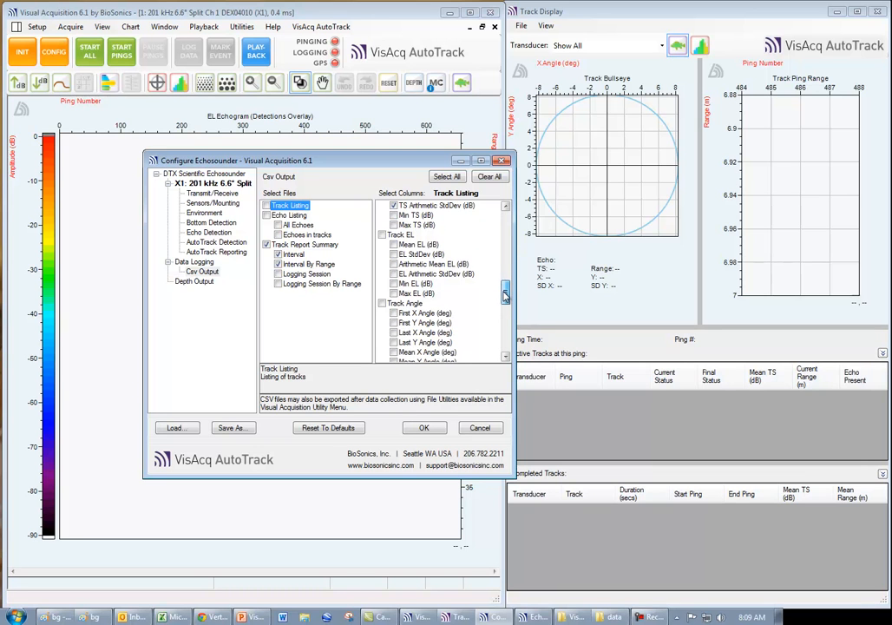
pyautogui.scroll(-3)
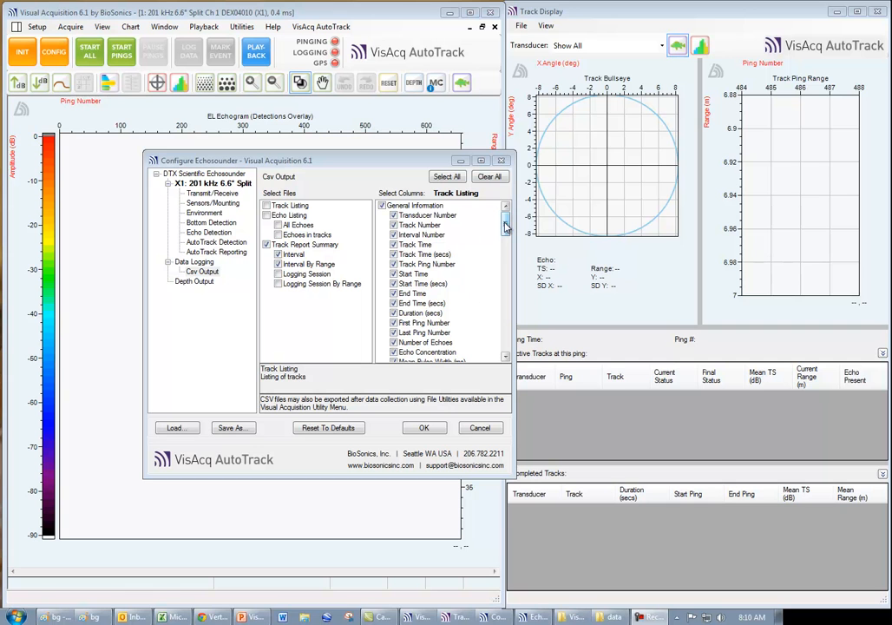
pyautogui.click(505, 229)
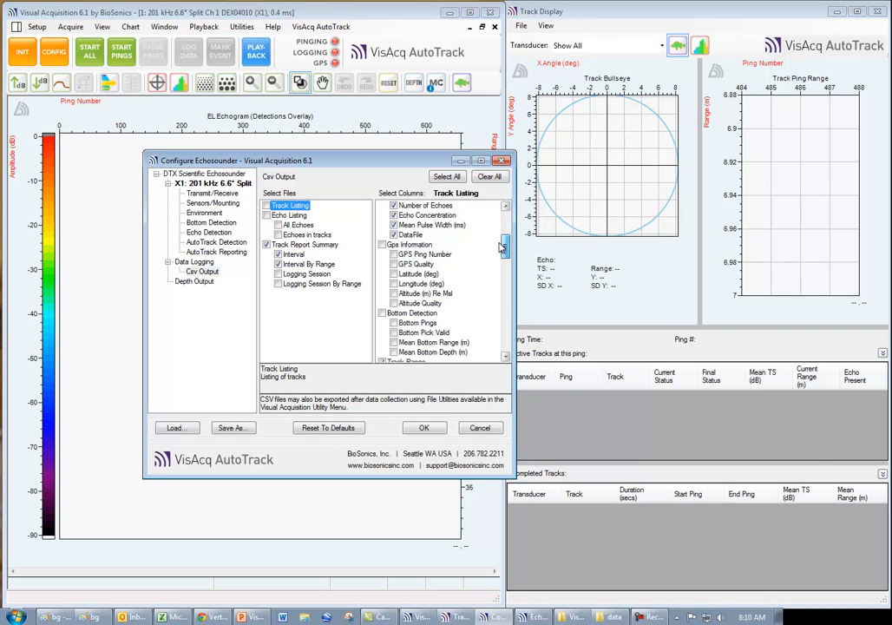
pyautogui.scroll(-3)
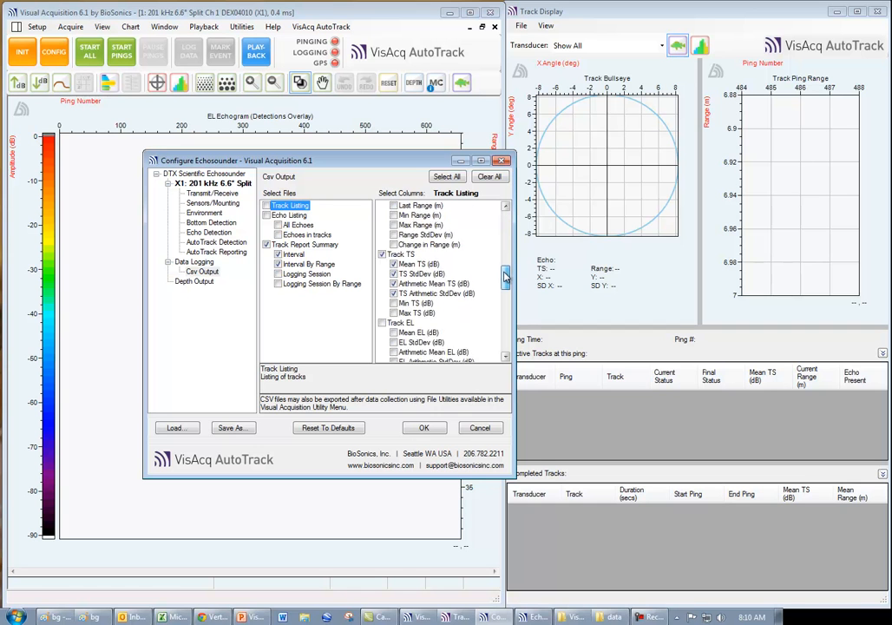
pyautogui.click(507, 302)
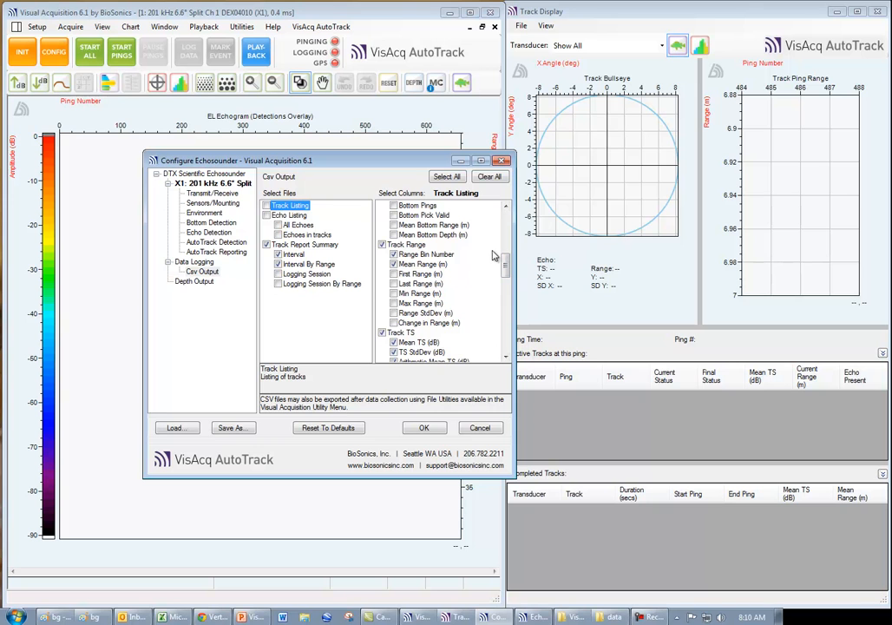
pyautogui.click(232, 427)
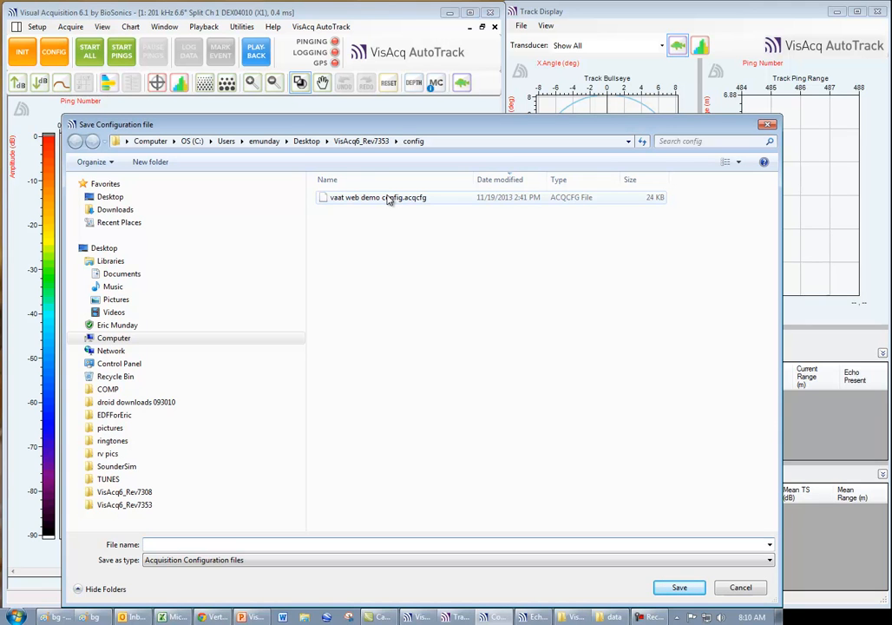
# - Select the existing vaat web demo config.acqcfg as the file to overwrite
pyautogui.click(379, 198)
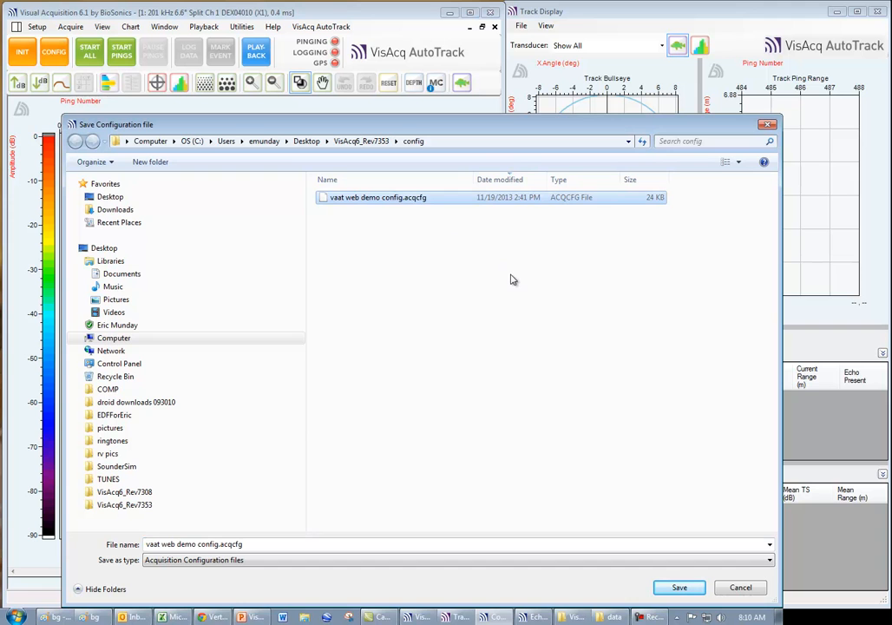
pyautogui.moveTo(501, 302)
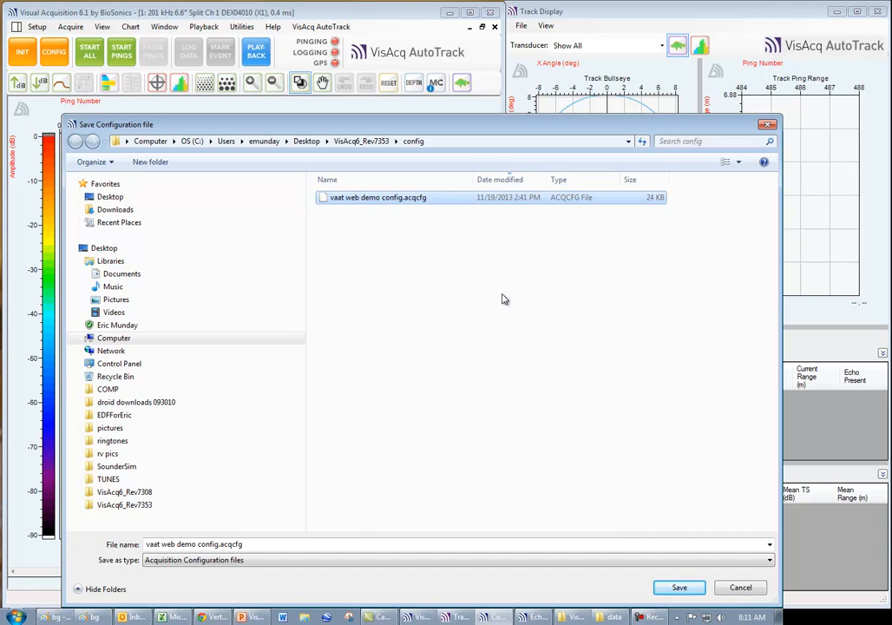
pyautogui.moveTo(646, 556)
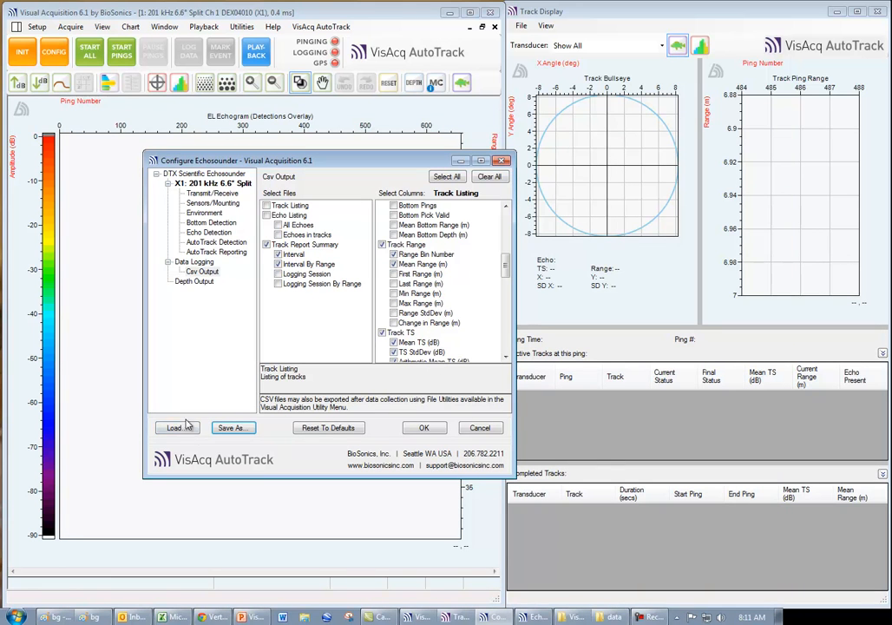
pyautogui.moveTo(165, 424)
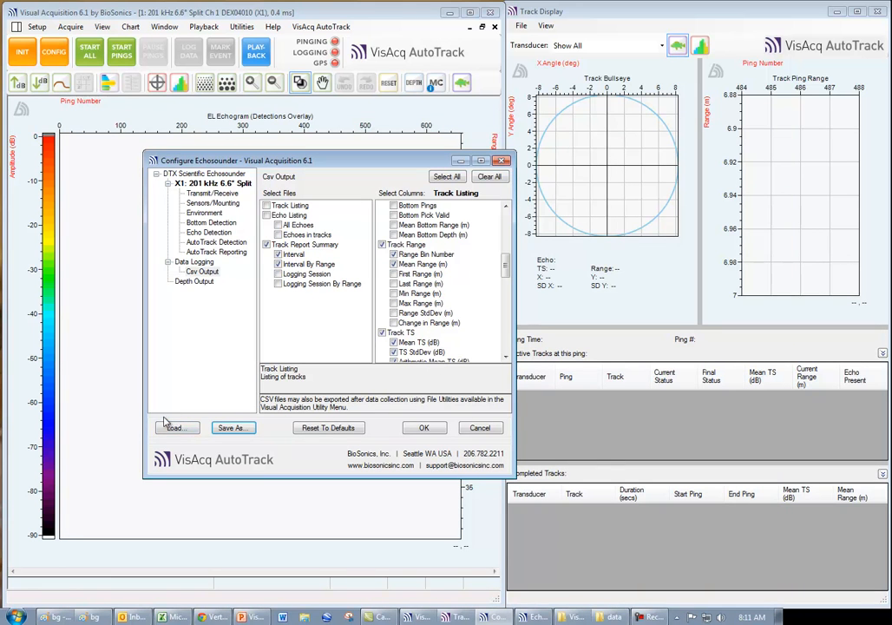
pyautogui.moveTo(185, 443)
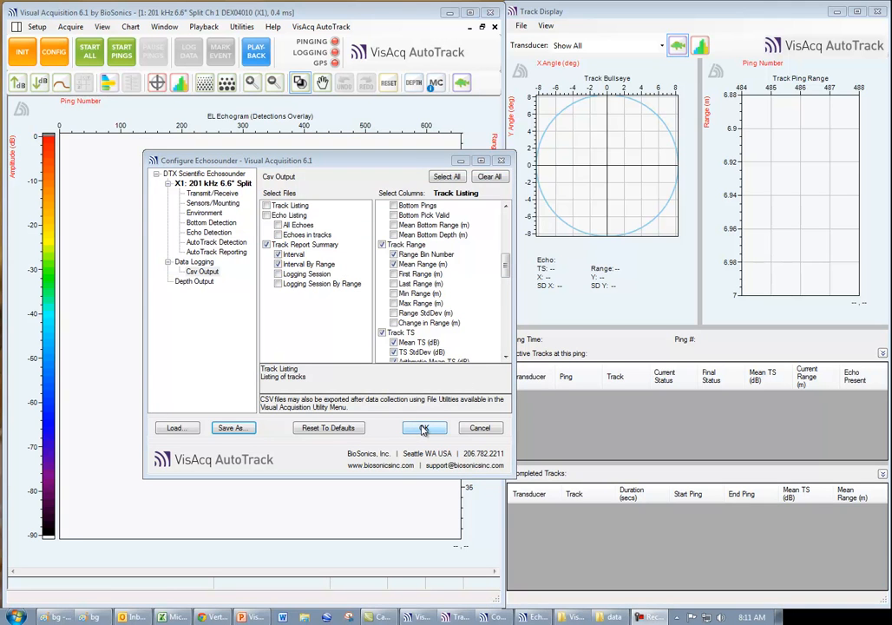
# - Accept the configuration with OK, returning to the empty echogram and track display
pyautogui.click(423, 427)
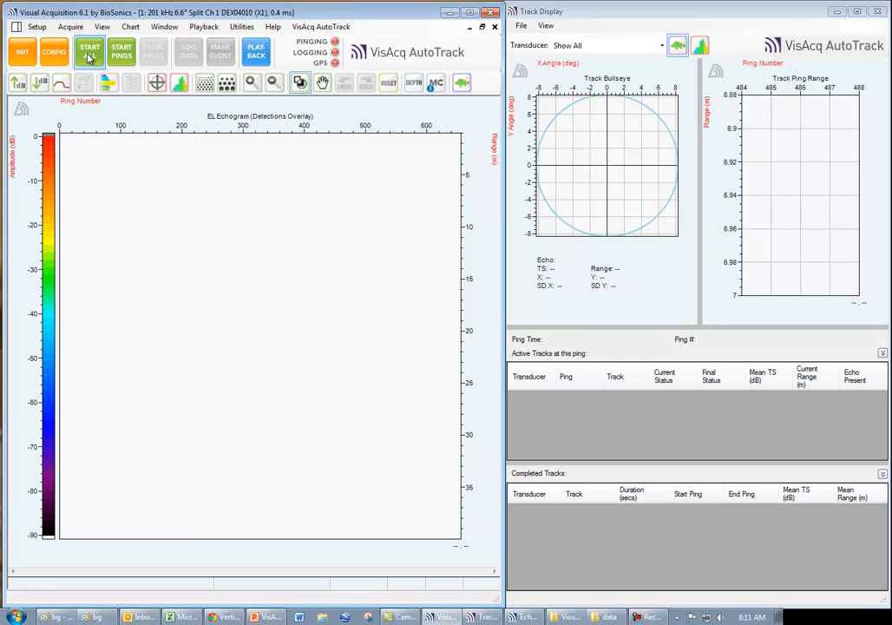
# - Start playback of the recorded .rpa file so AutoTrack processes it
pyautogui.click(90, 52)
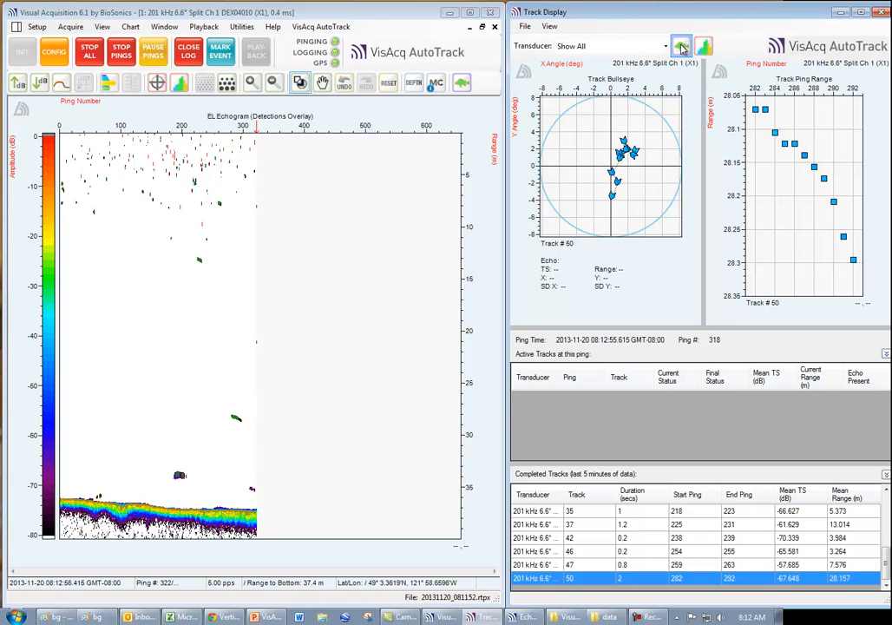
# - Inspect the Interval report histograms, then return the Track Display to individual tracks
pyautogui.click(705, 45)
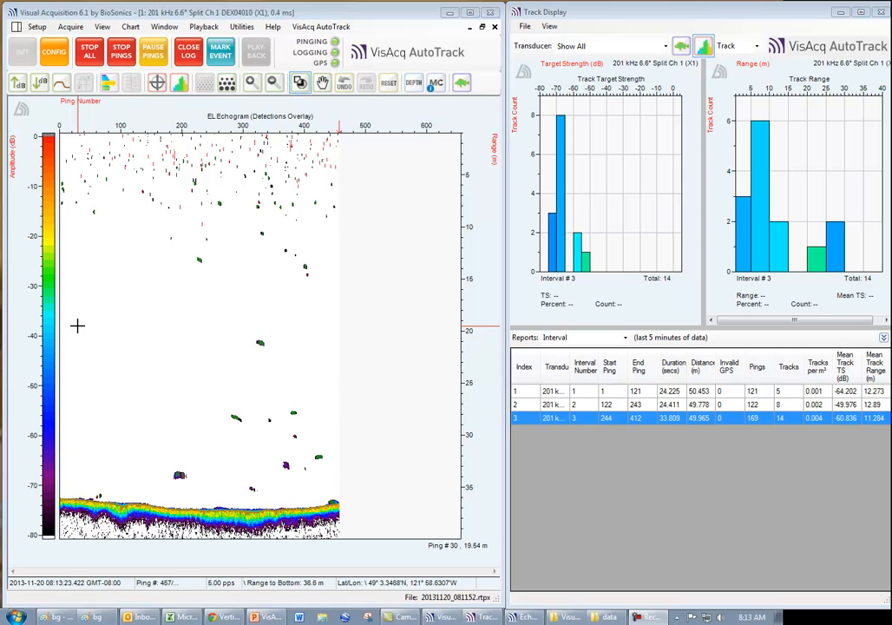
pyautogui.moveTo(76, 326); pyautogui.dragTo(410, 502)
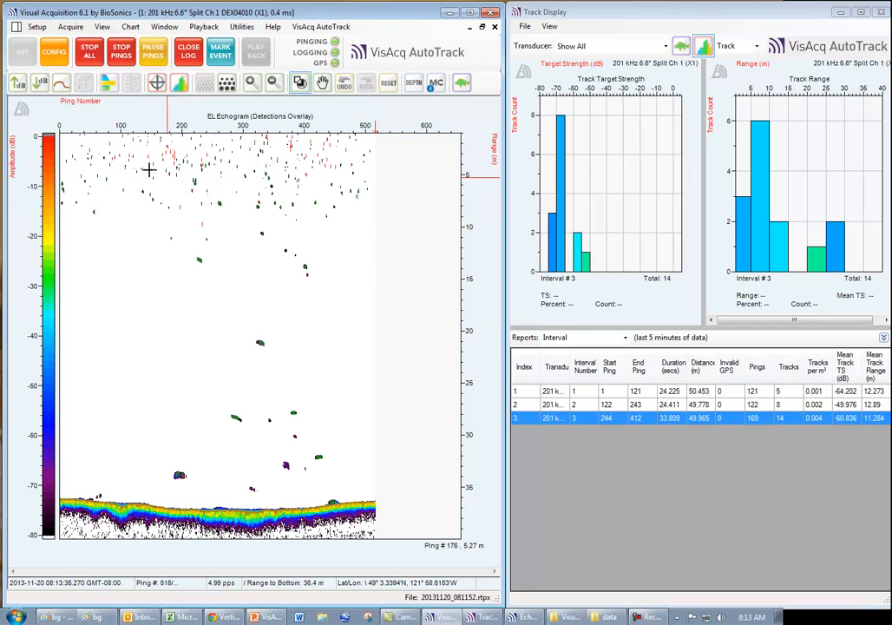
pyautogui.moveTo(125, 152); pyautogui.dragTo(406, 281)
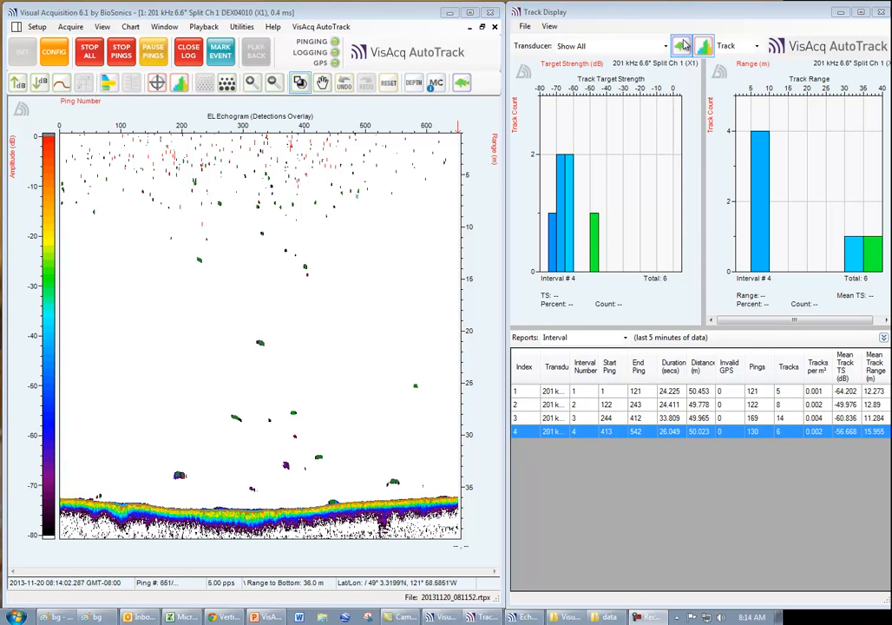
pyautogui.click(680, 45)
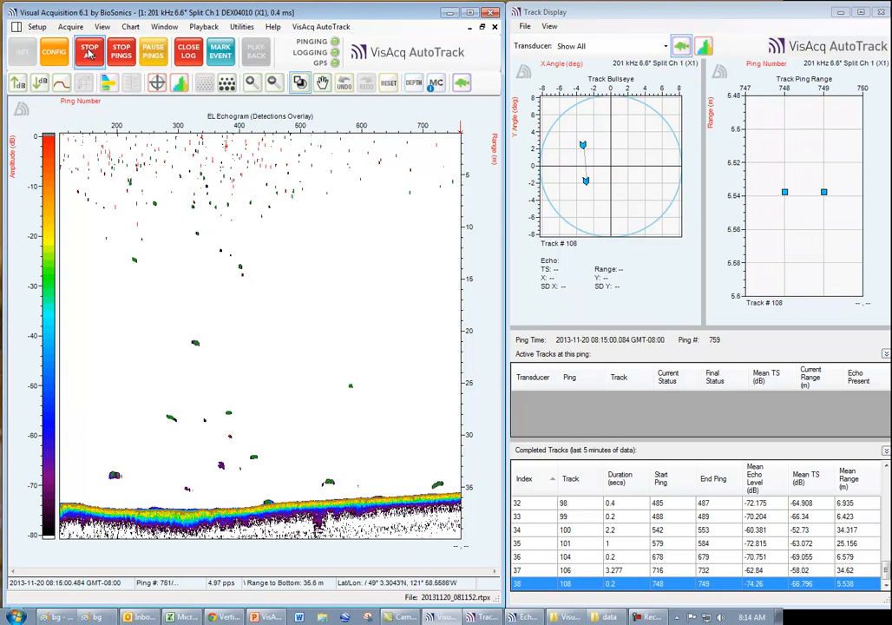
# - Stop playback and show interval 3's target strength and range histograms in the Interval report
pyautogui.click(91, 51)
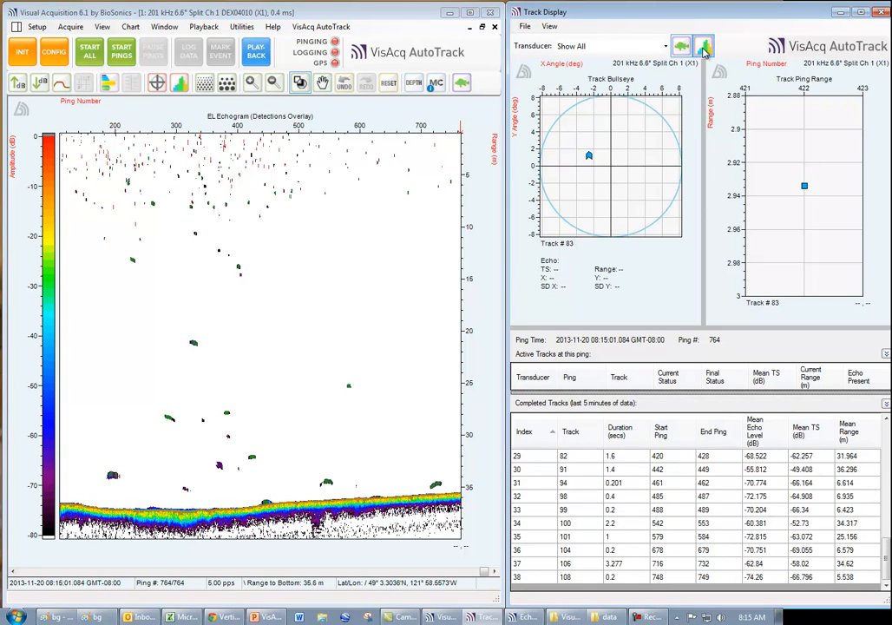
pyautogui.click(704, 45)
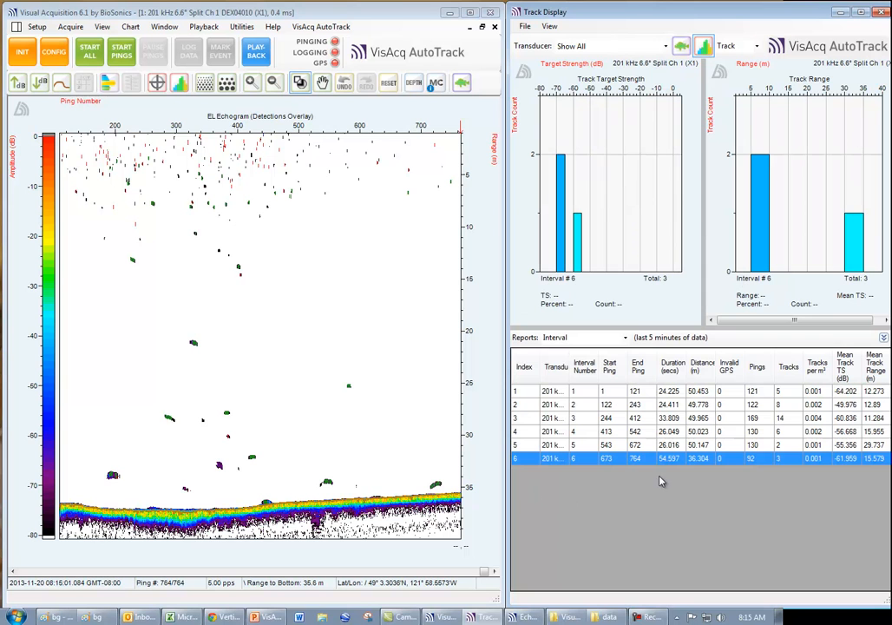
pyautogui.moveTo(708, 422)
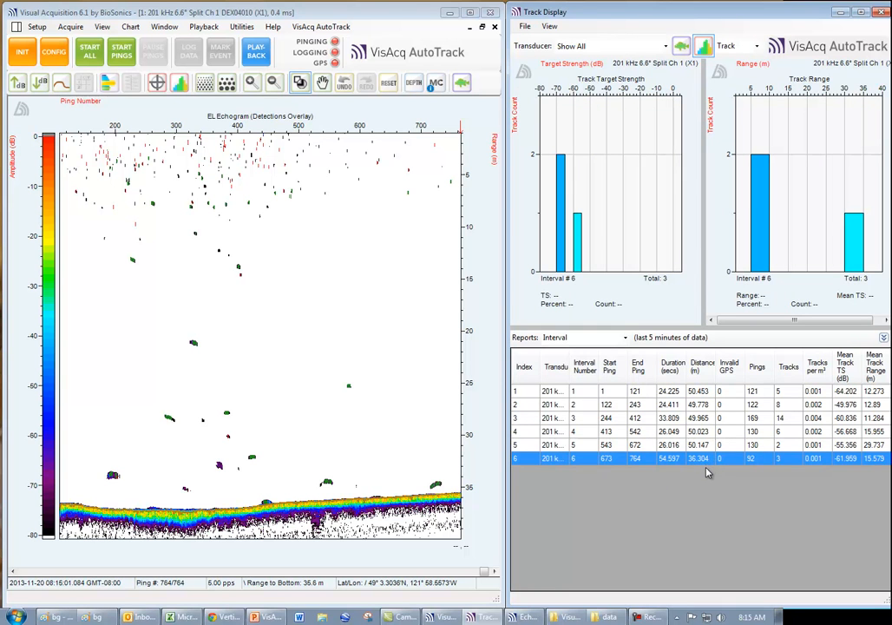
pyautogui.moveTo(698, 484)
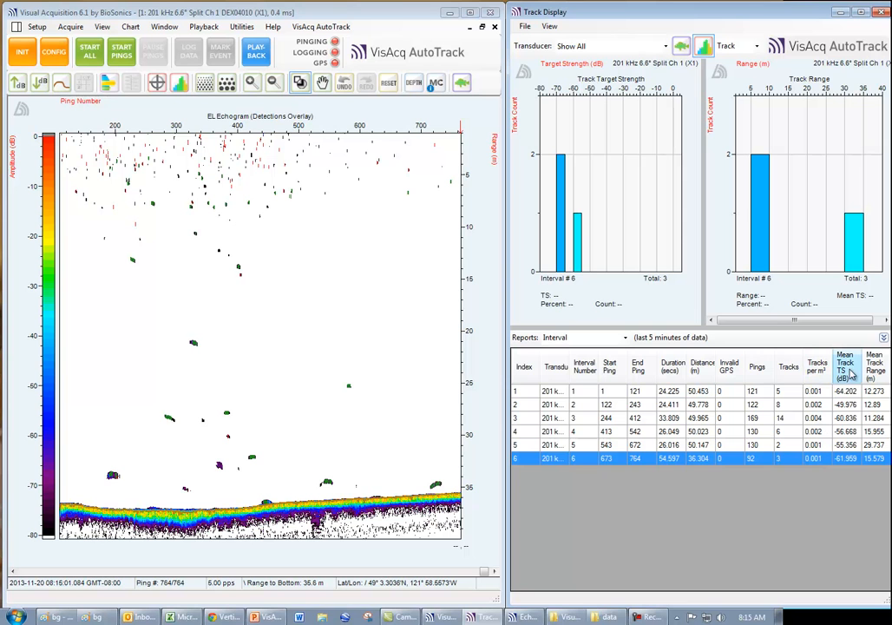
pyautogui.moveTo(854, 375)
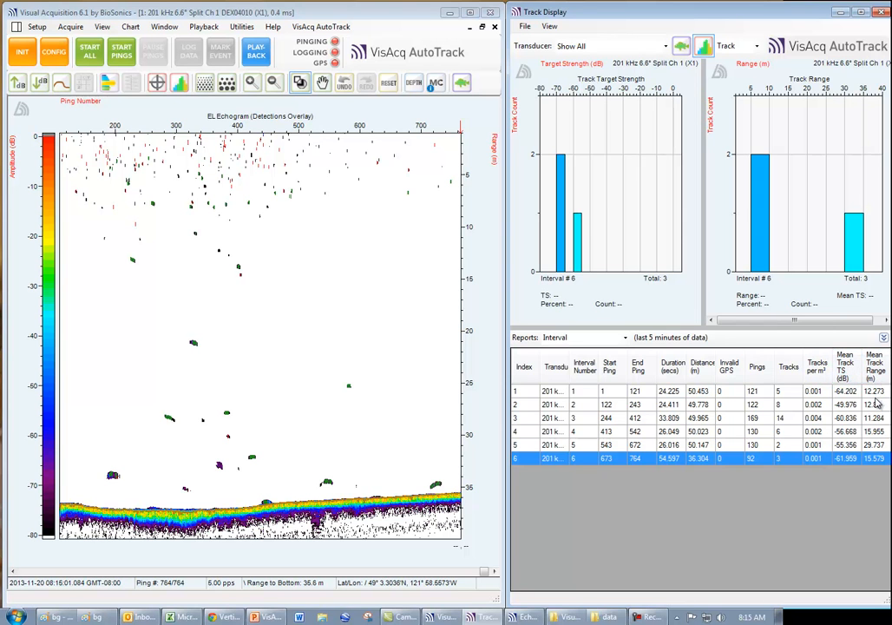
pyautogui.click(573, 417)
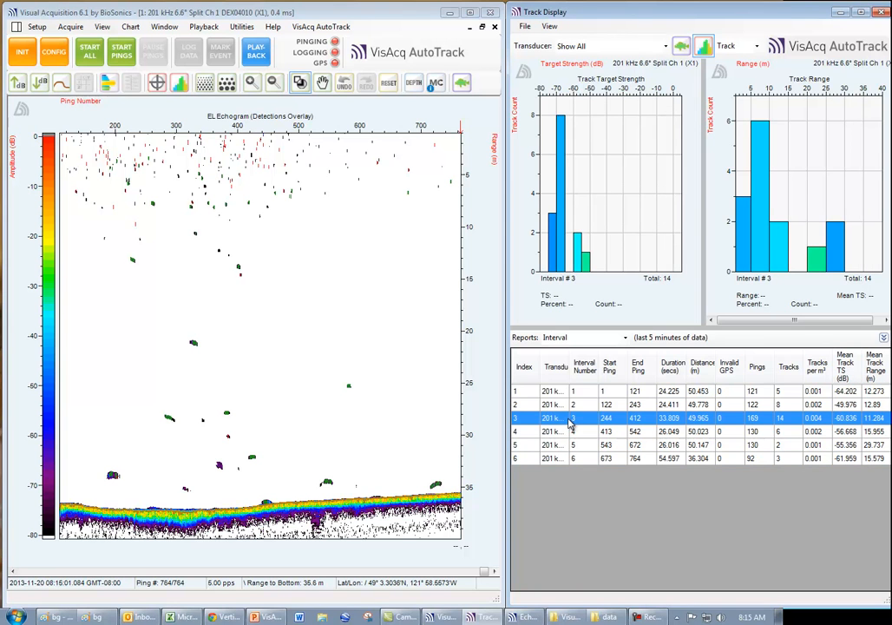
pyautogui.moveTo(781, 425)
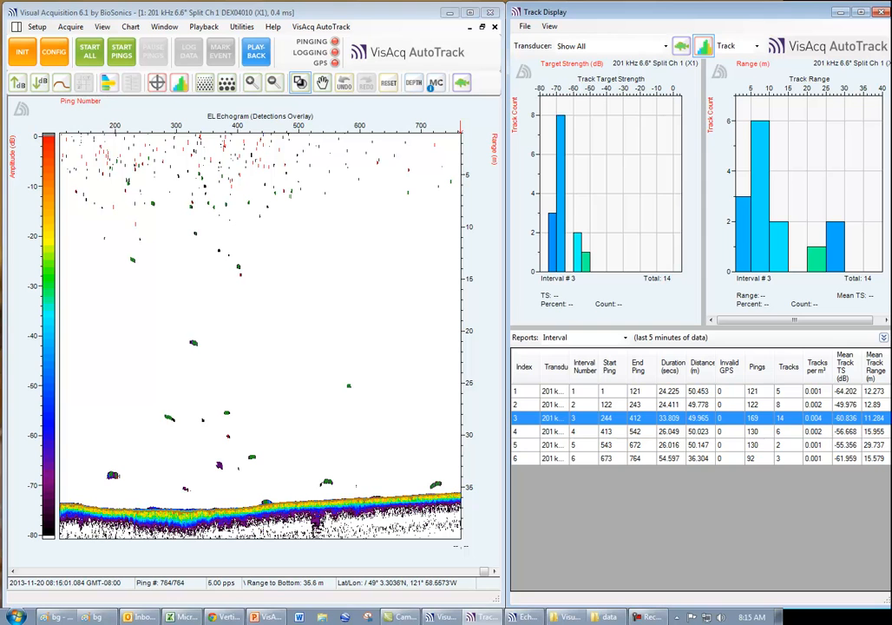
pyautogui.moveTo(855, 425)
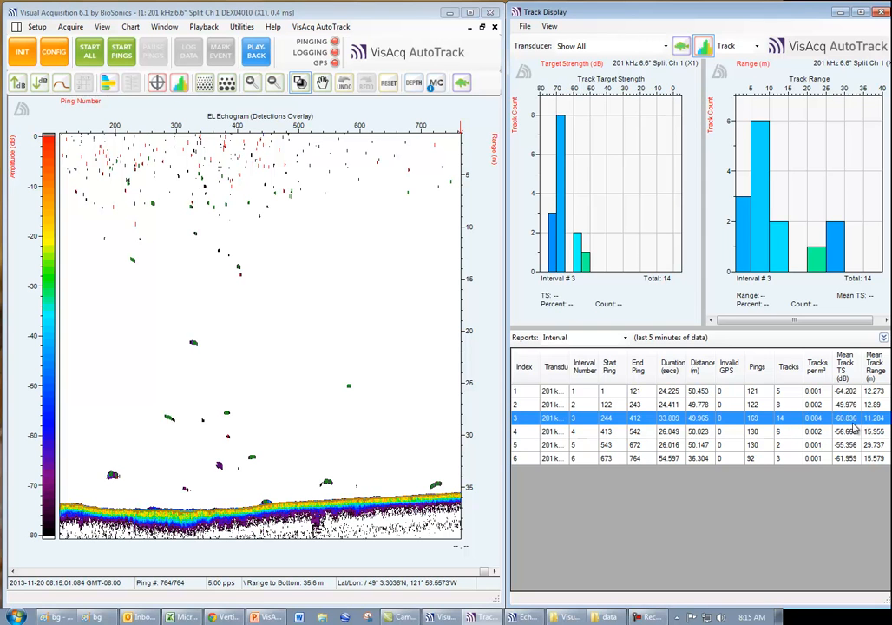
pyautogui.moveTo(852, 427)
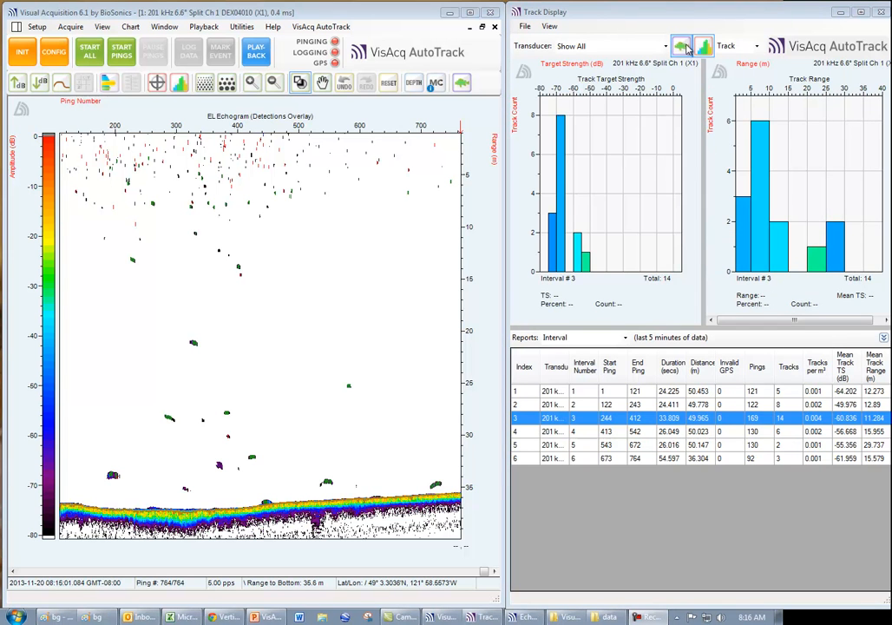
# - Switch the display to Track view and single out track 53's positions and ping ranges
pyautogui.click(681, 45)
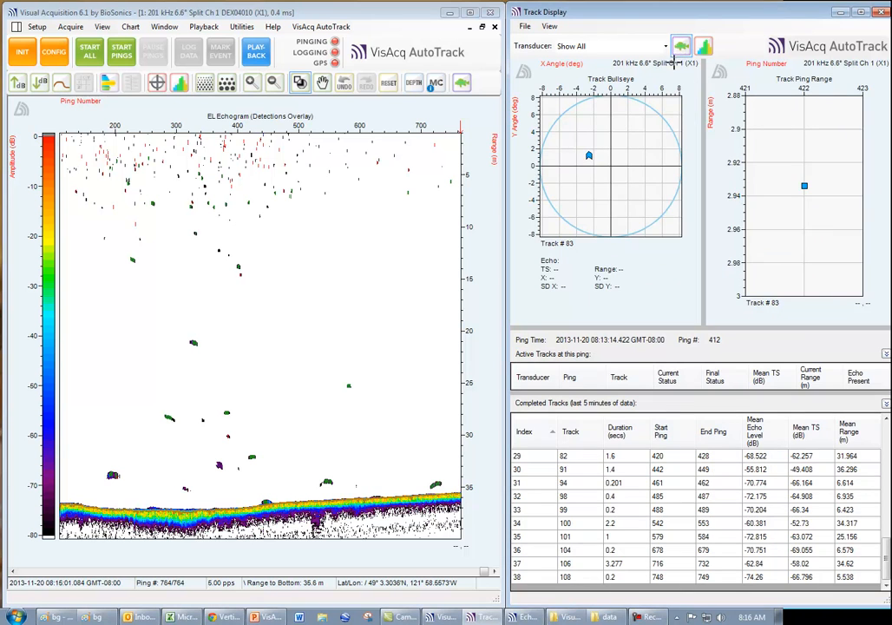
pyautogui.click(571, 430)
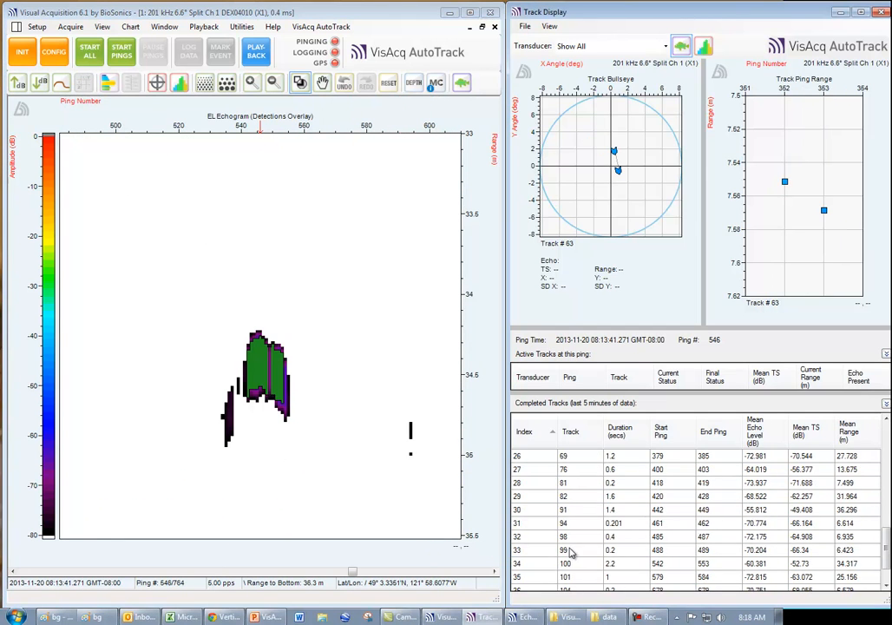
# - Select track 106 in the Completed Tracks table to plot its positions and ranges
pyautogui.click(564, 563)
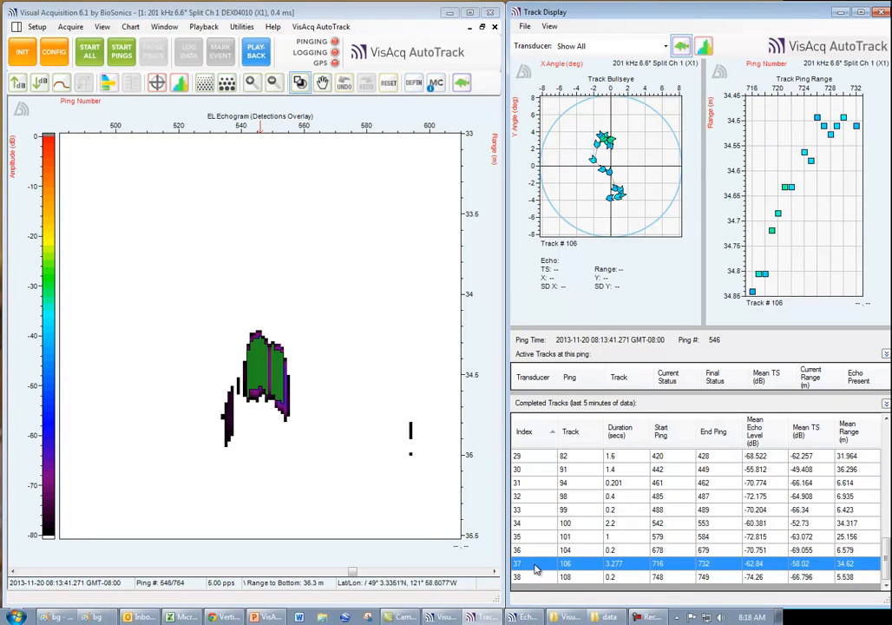
pyautogui.moveTo(823, 570)
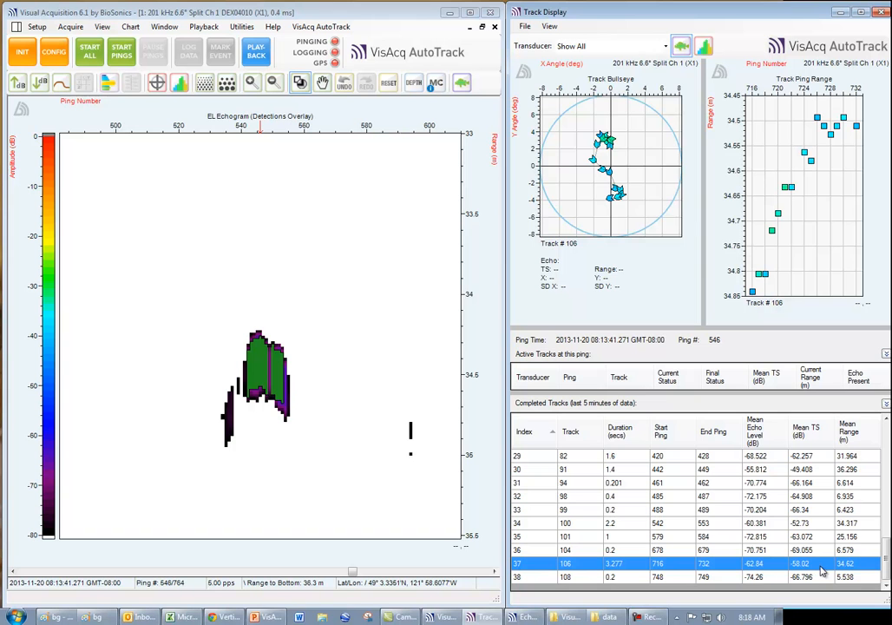
pyautogui.moveTo(809, 573)
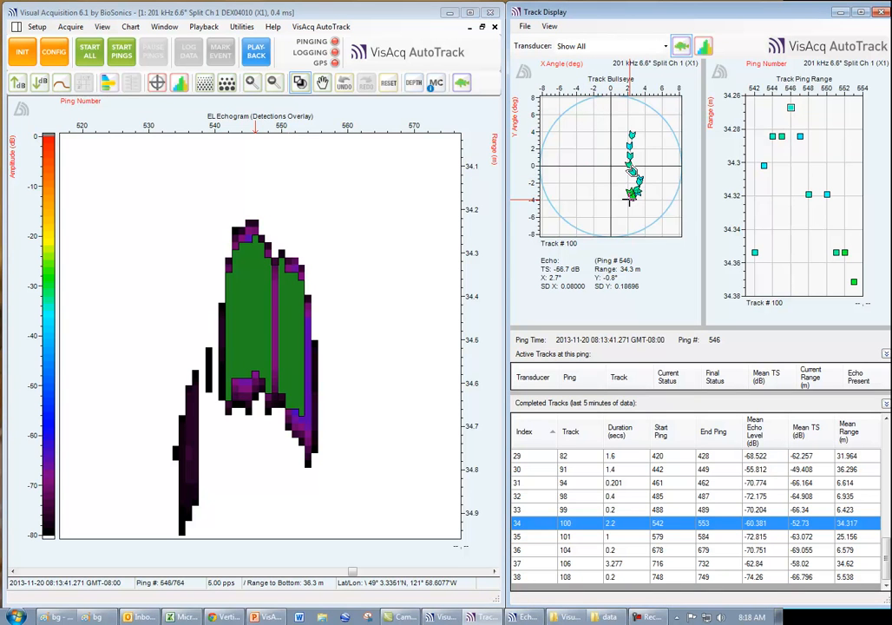
pyautogui.moveTo(366, 245)
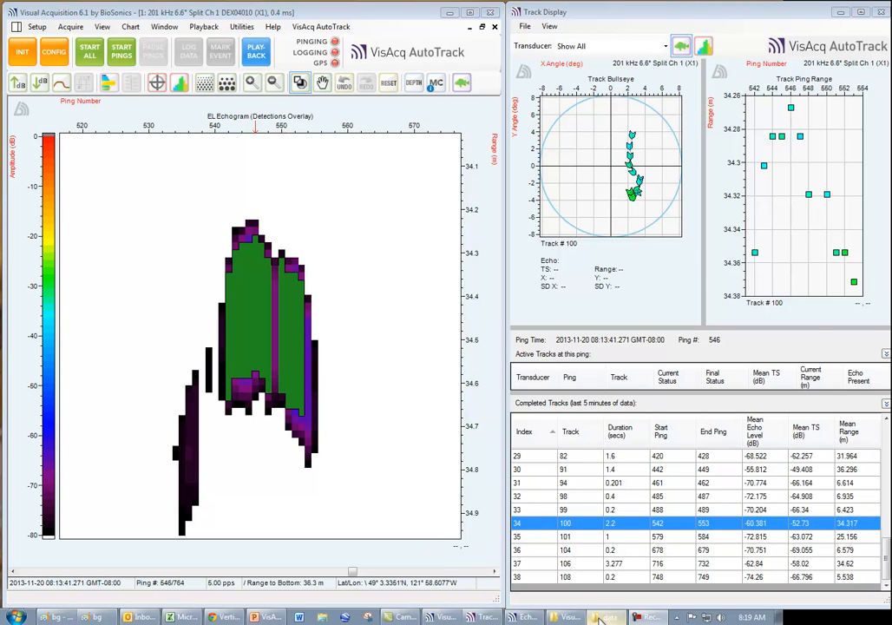
# - Bring up the VisualAcquisition data folder listing recordings and exported CSV reports
pyautogui.click(604, 617)
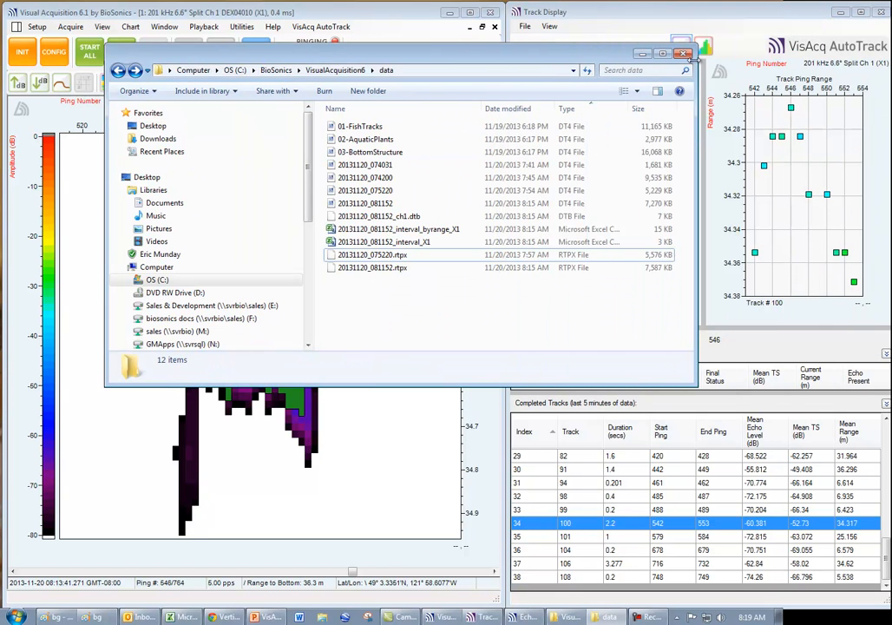
# - Load the interval_byrange CSV report into Excel
pyautogui.click(398, 229)
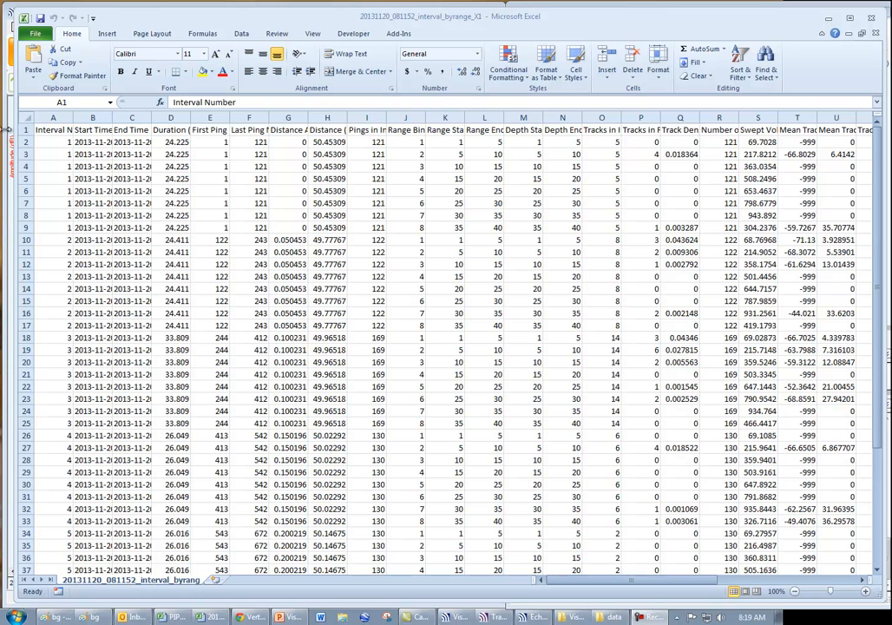
# - Wrap the row-1 column headings and shade interval 1's rows yellow
pyautogui.click(52, 129)
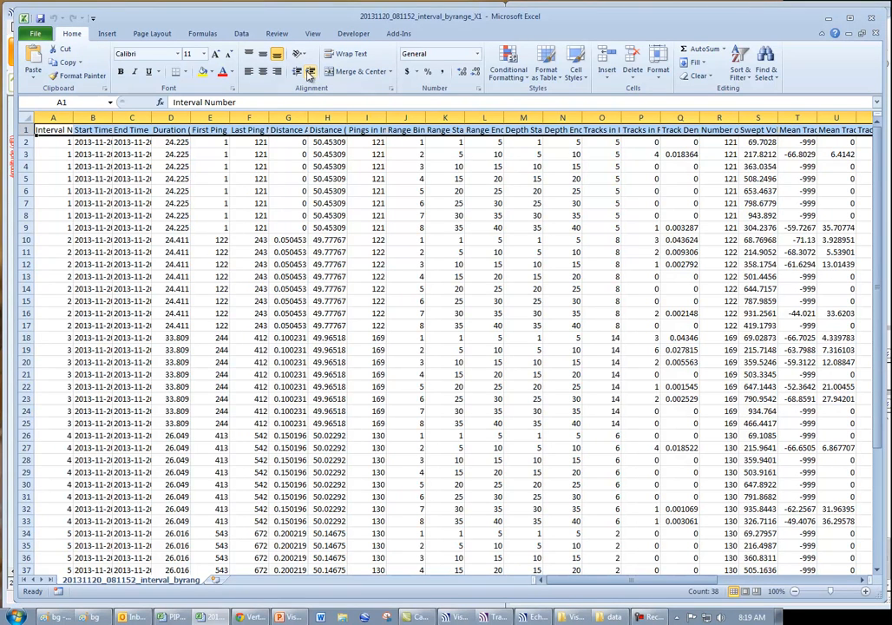
pyautogui.click(345, 52)
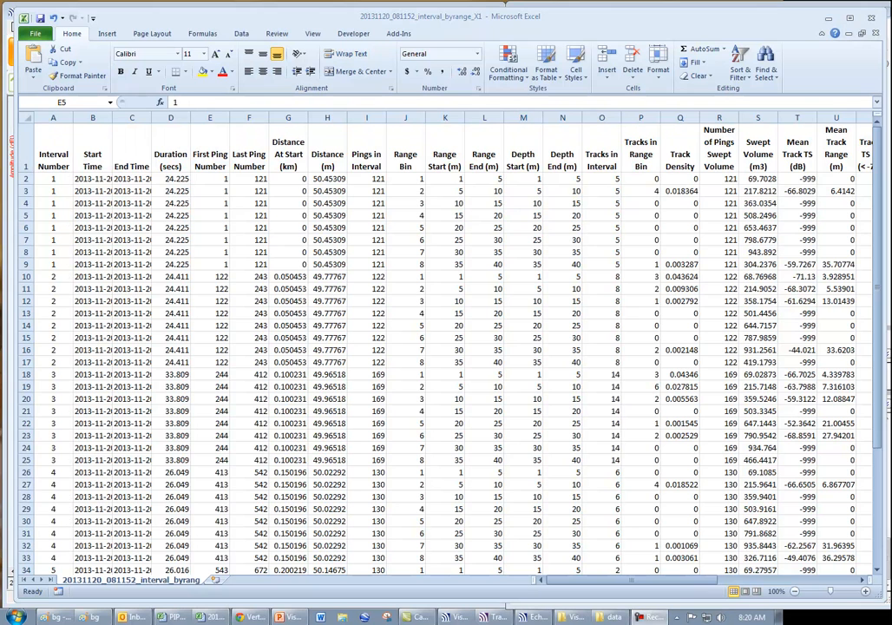
pyautogui.moveTo(83, 216)
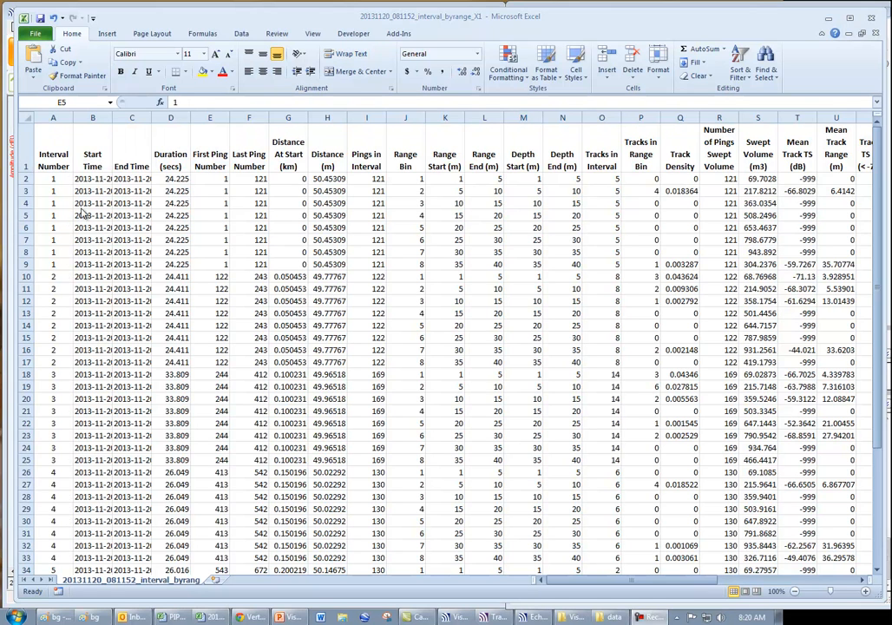
pyautogui.click(210, 215)
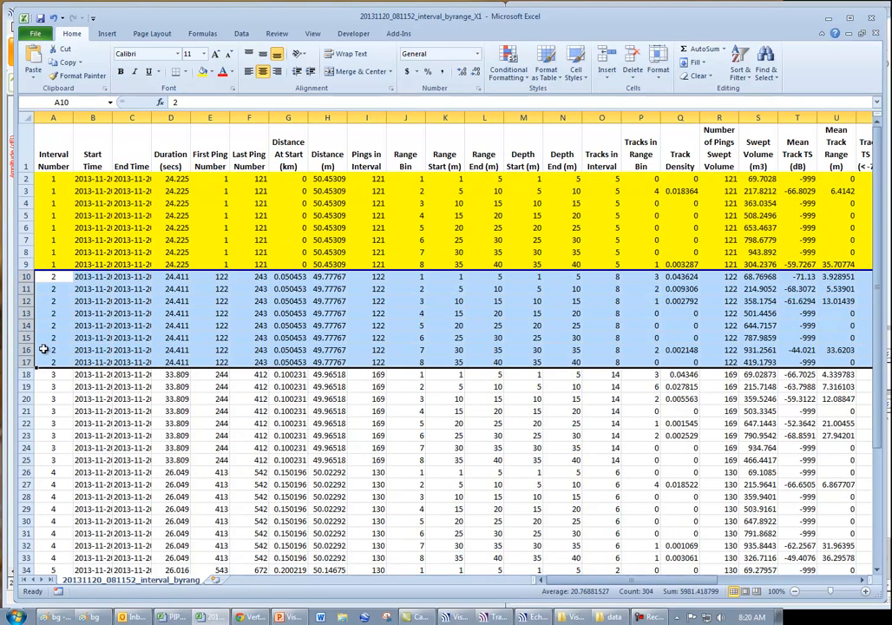
pyautogui.click(220, 71)
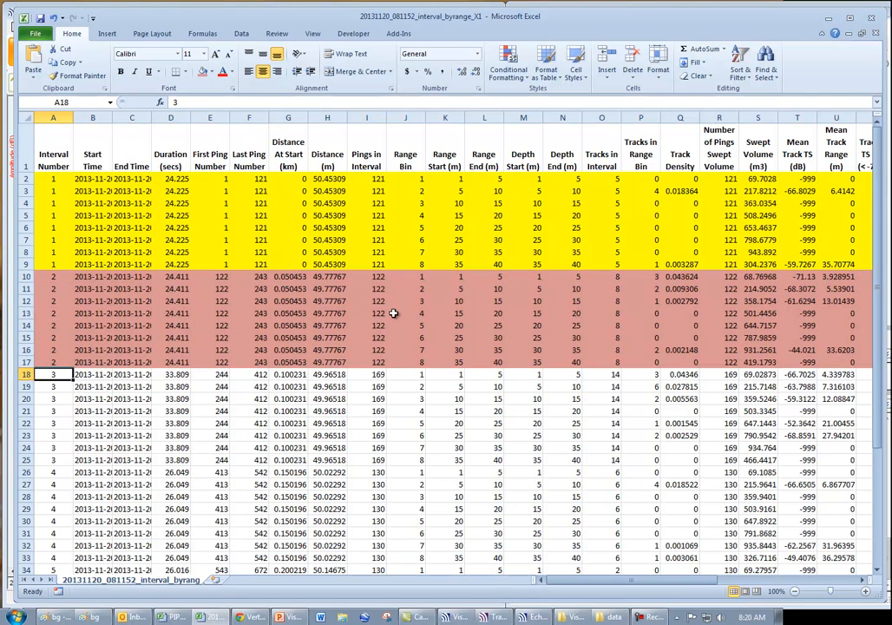
pyautogui.click(170, 189)
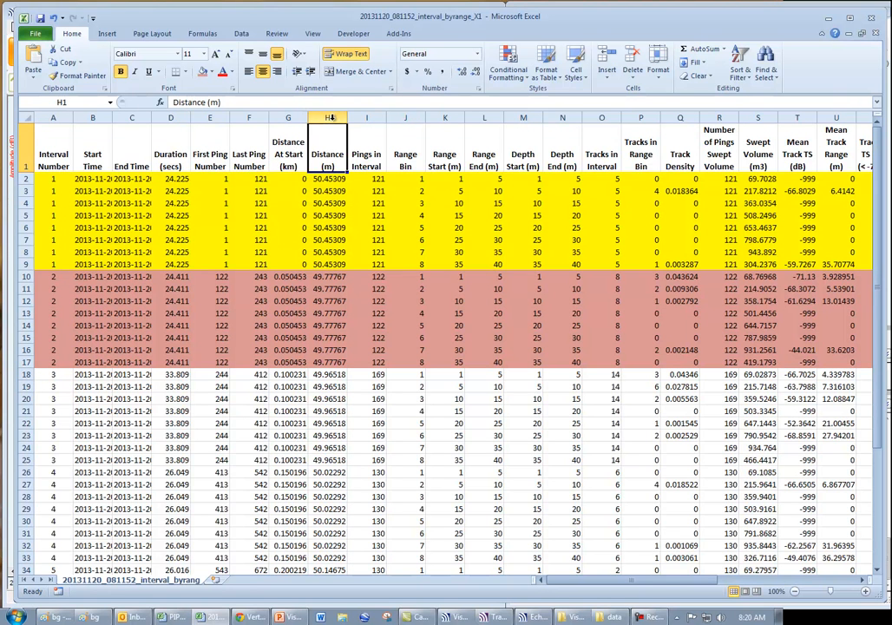
pyautogui.click(366, 118)
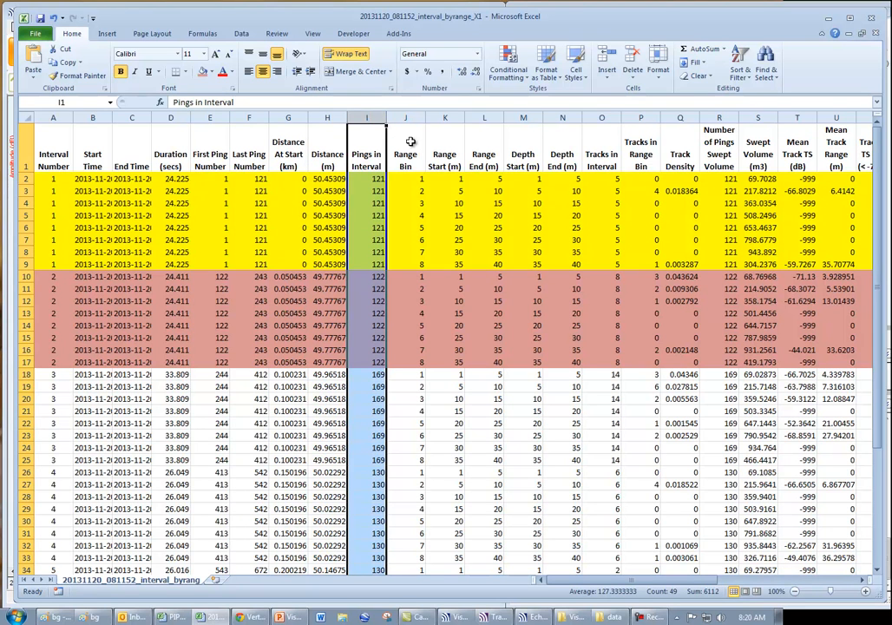
pyautogui.click(406, 142)
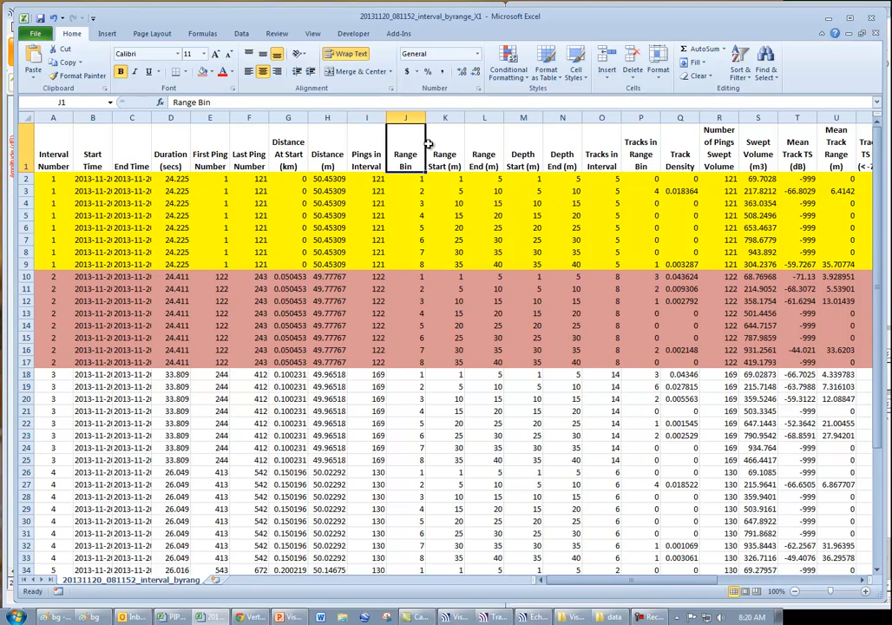
pyautogui.moveTo(414, 273)
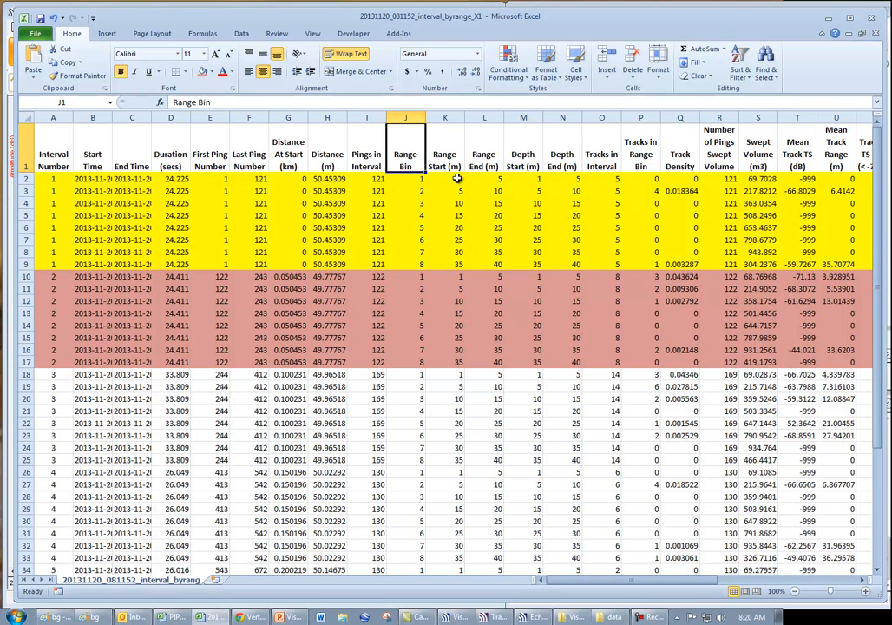
pyautogui.moveTo(594, 200)
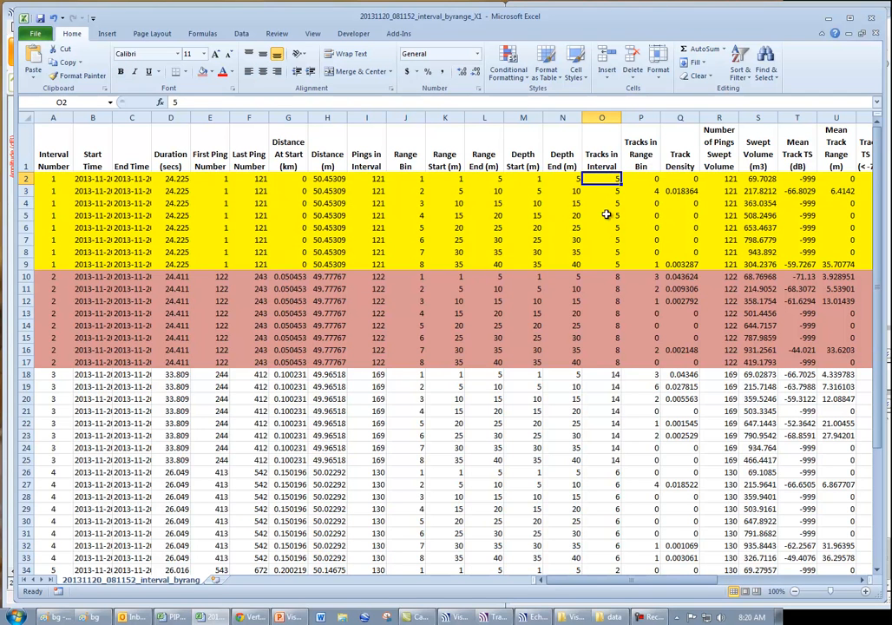
pyautogui.click(643, 118)
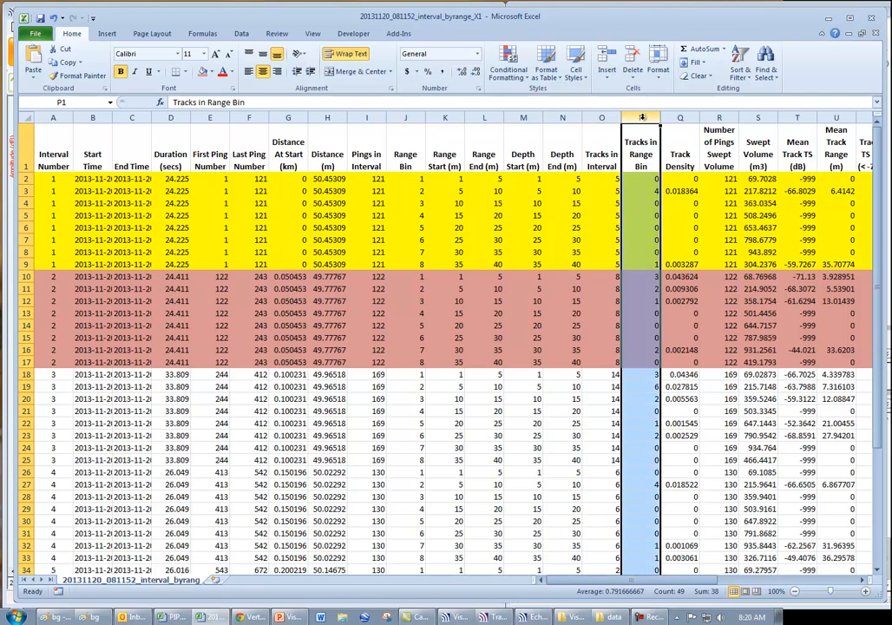
pyautogui.click(681, 119)
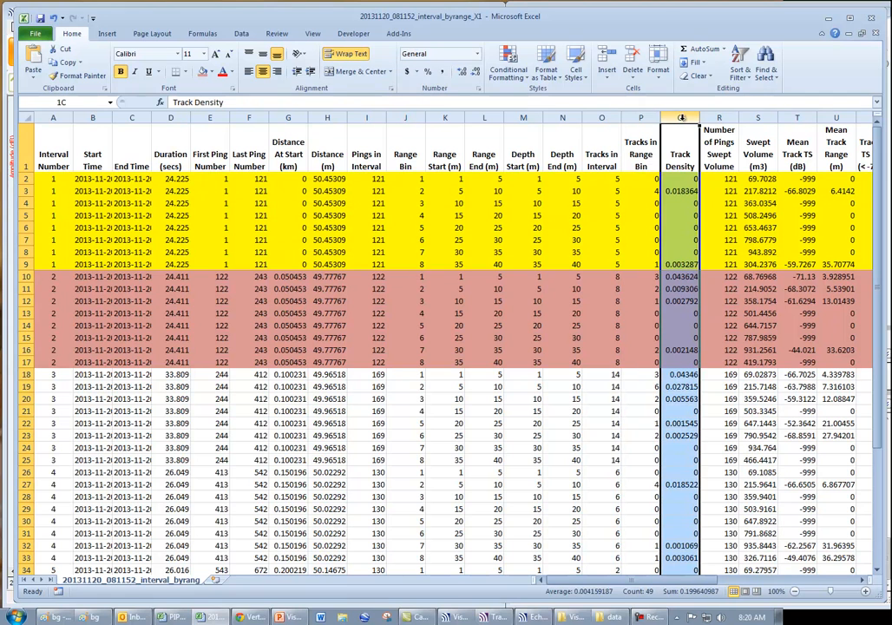
pyautogui.click(681, 118)
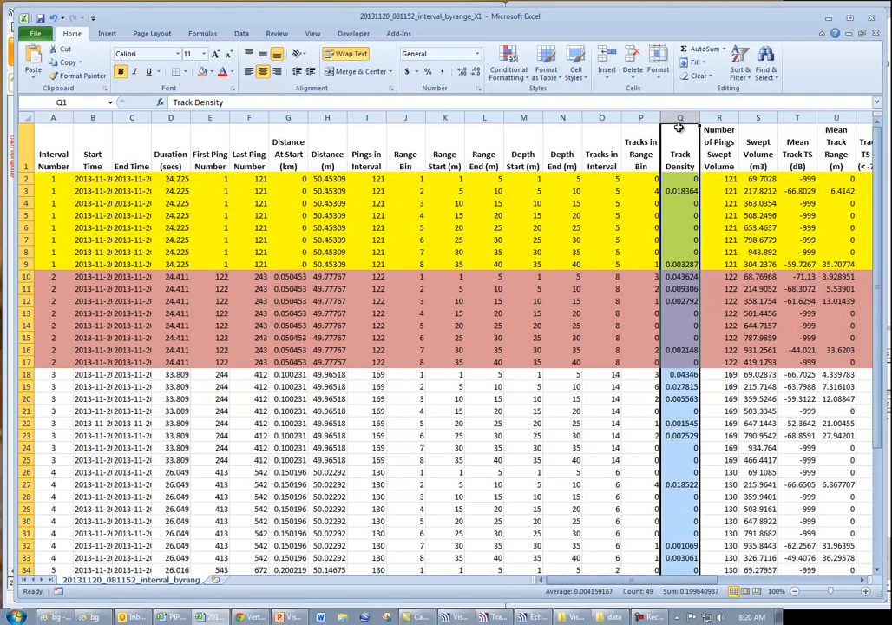
pyautogui.click(719, 118)
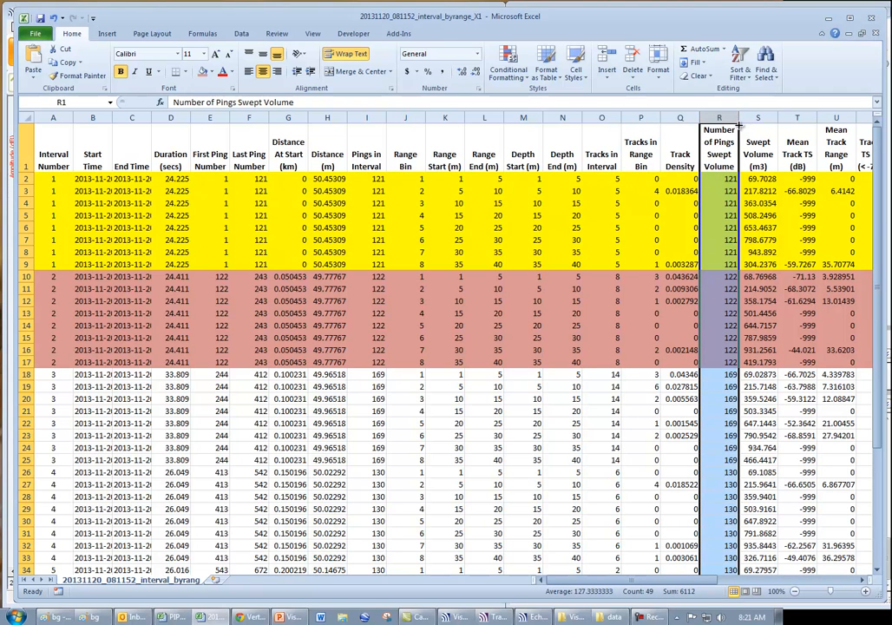
pyautogui.click(757, 118)
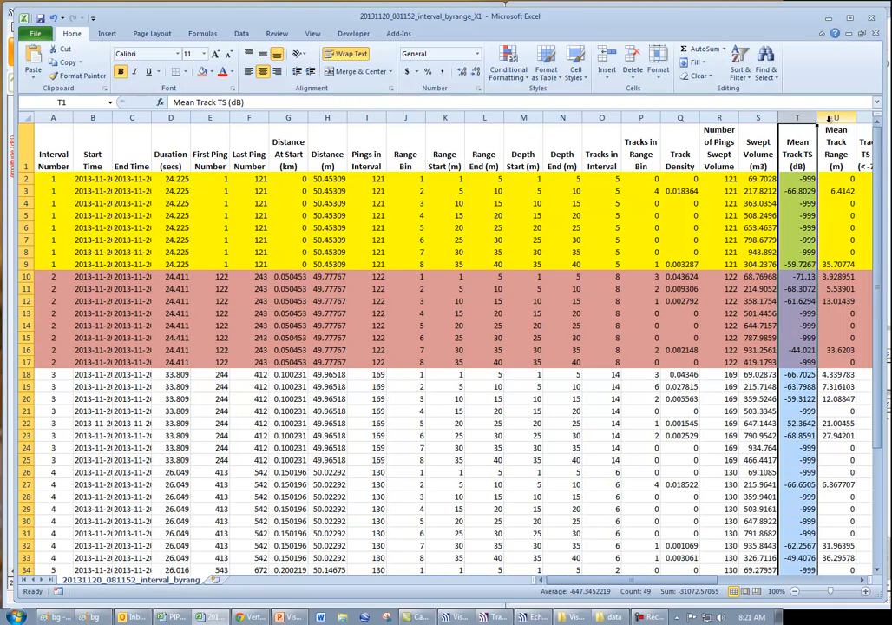
pyautogui.click(836, 118)
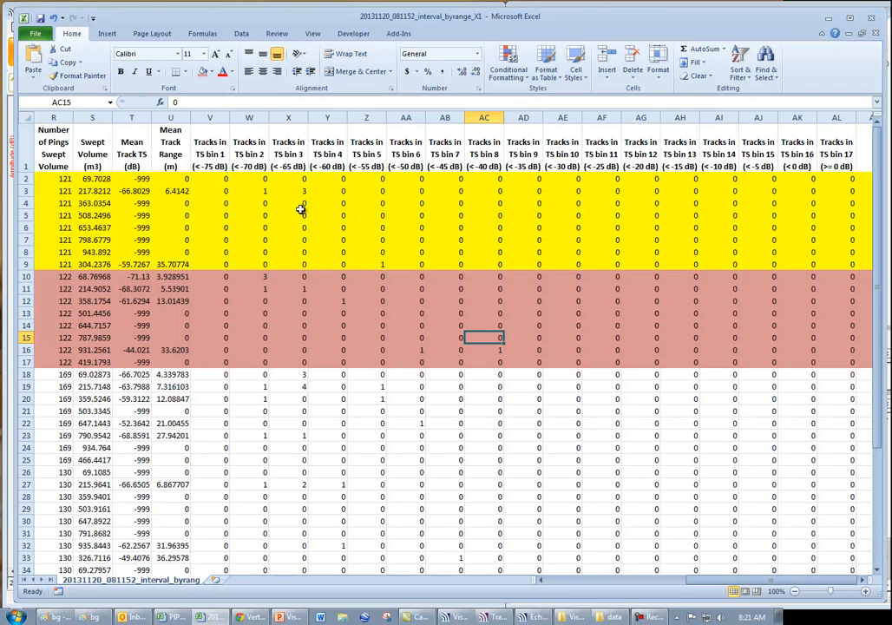
pyautogui.moveTo(224, 174)
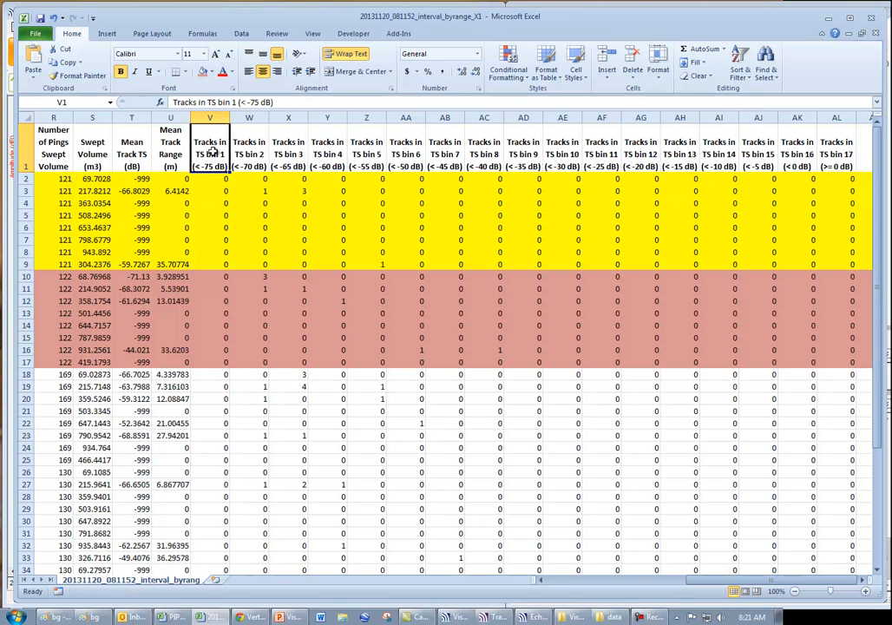
pyautogui.moveTo(239, 212)
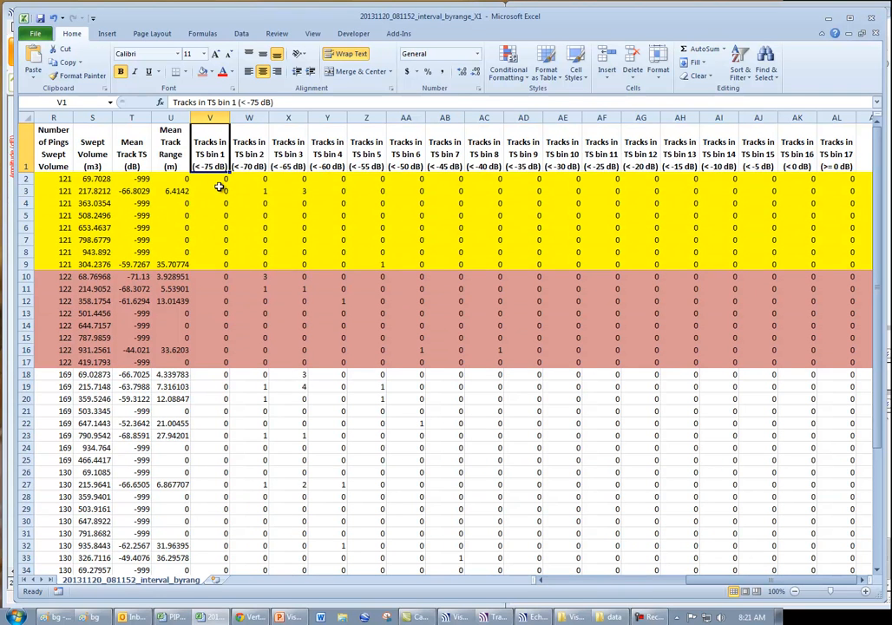
# - Sum the TS bin 1 counts into V50 and fill the total across all TS bin columns
pyautogui.moveTo(208, 177); pyautogui.dragTo(250, 410)
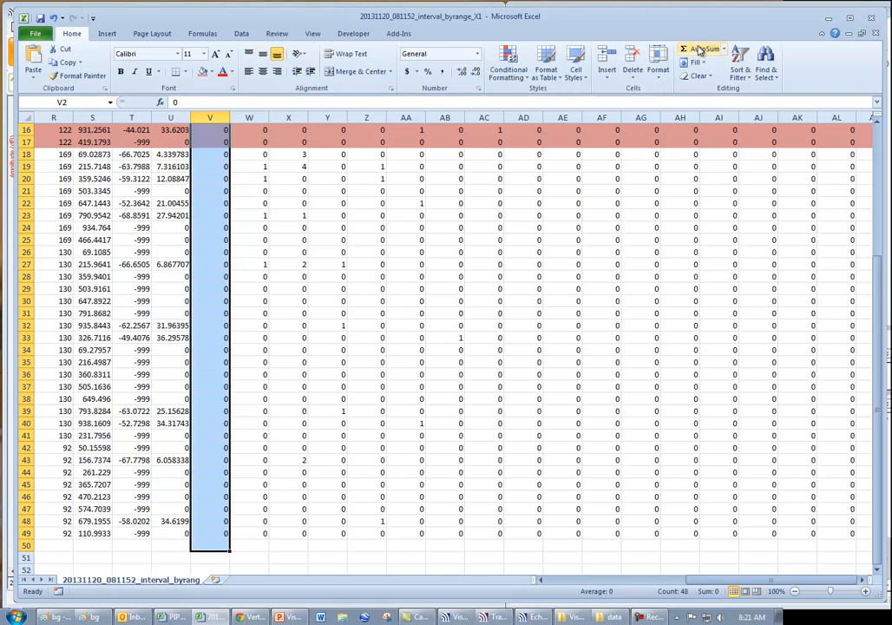
pyautogui.scroll(-3)
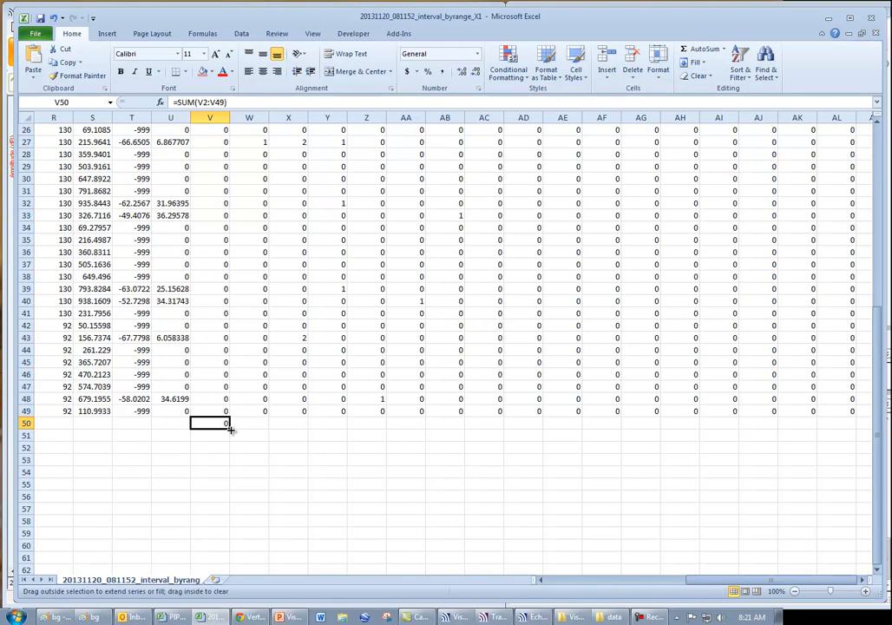
pyautogui.moveTo(224, 424); pyautogui.dragTo(851, 425)
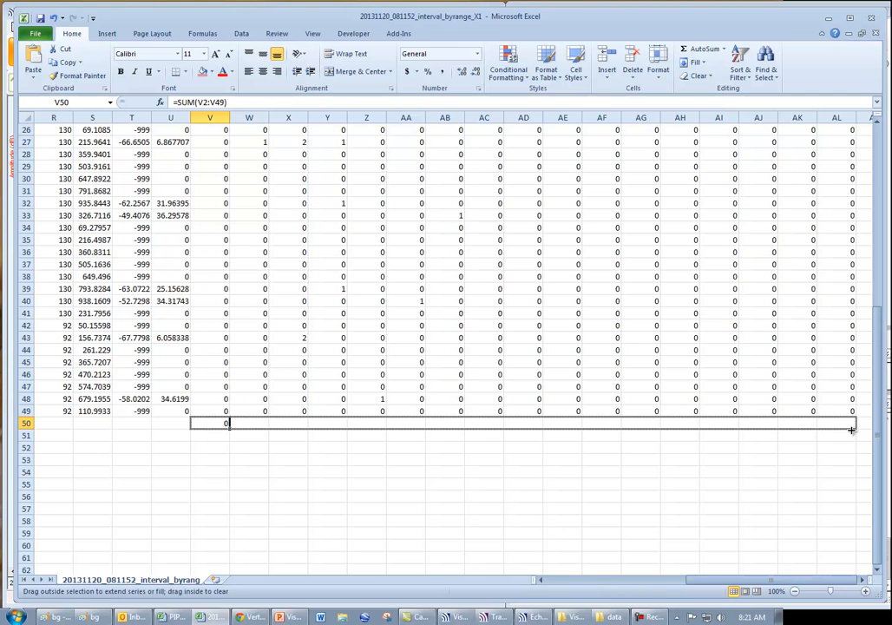
pyautogui.moveTo(226, 423); pyautogui.dragTo(851, 424)
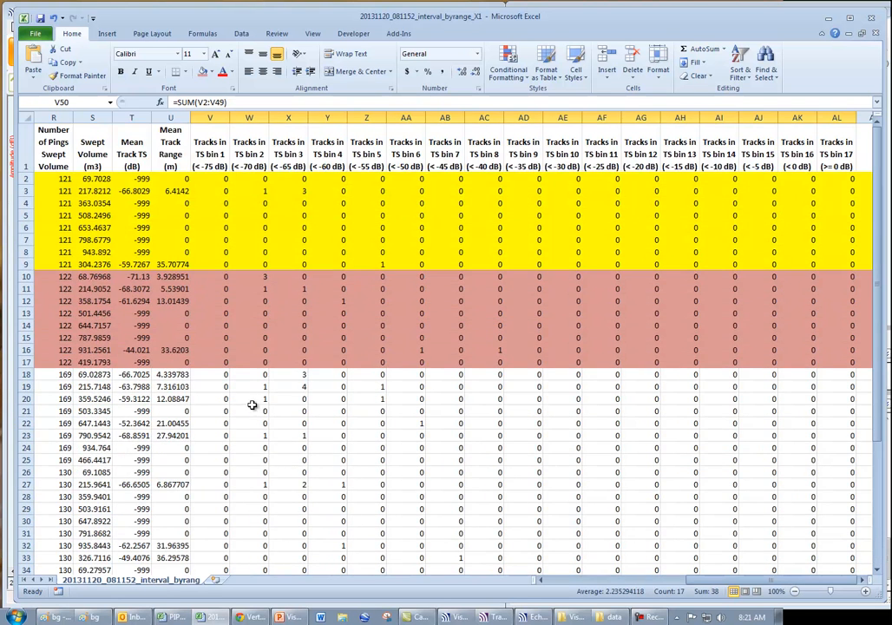
# - Select the TS bin headers with their totals and bring up the Insert chart types
pyautogui.click(208, 147)
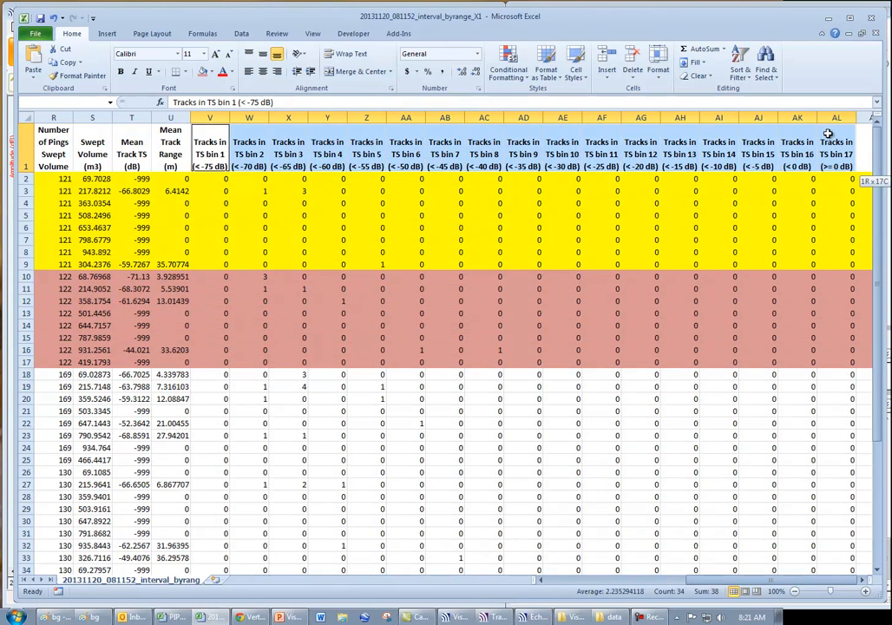
pyautogui.click(108, 33)
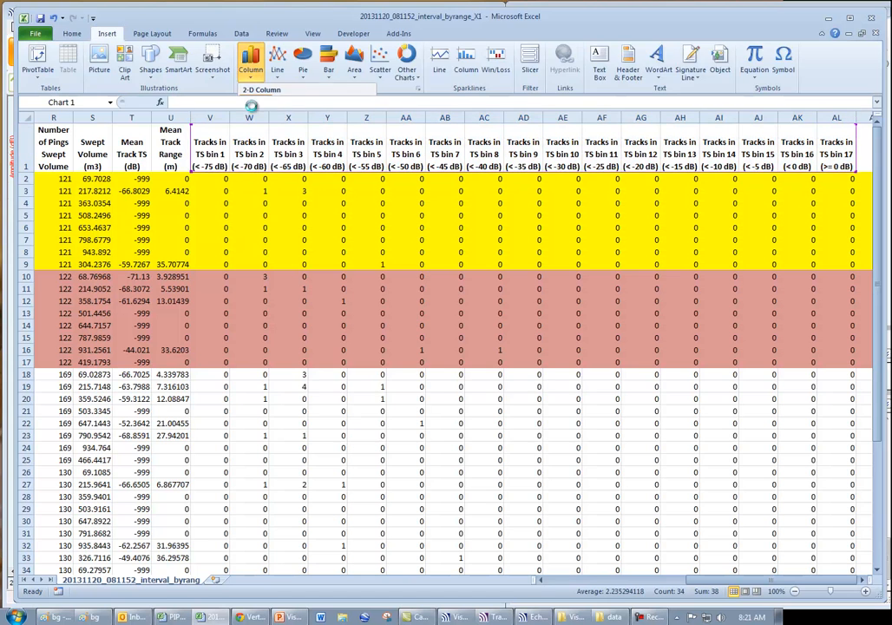
# - Insert a 2-D Clustered Column chart of total tracks per TS bin
pyautogui.click(250, 63)
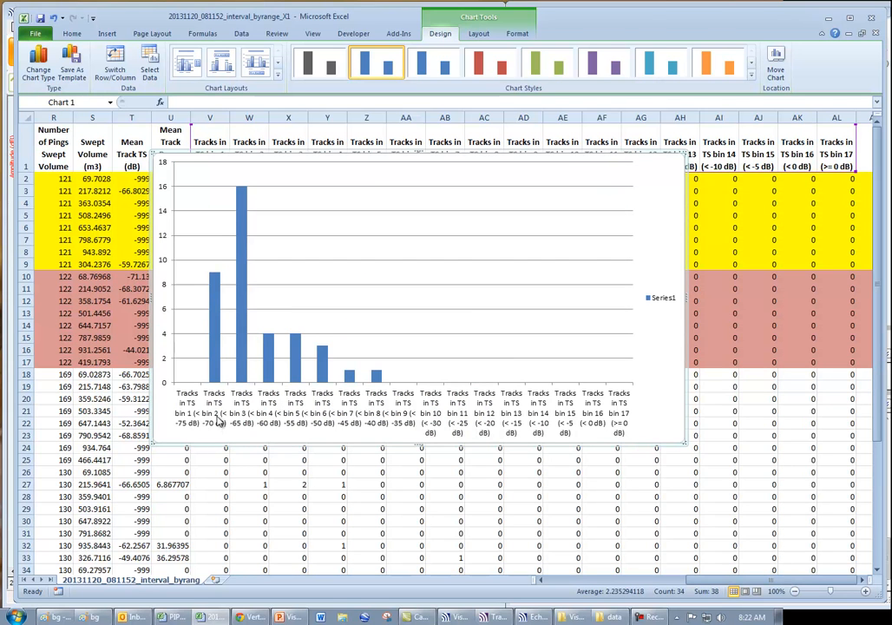
pyautogui.moveTo(398, 403)
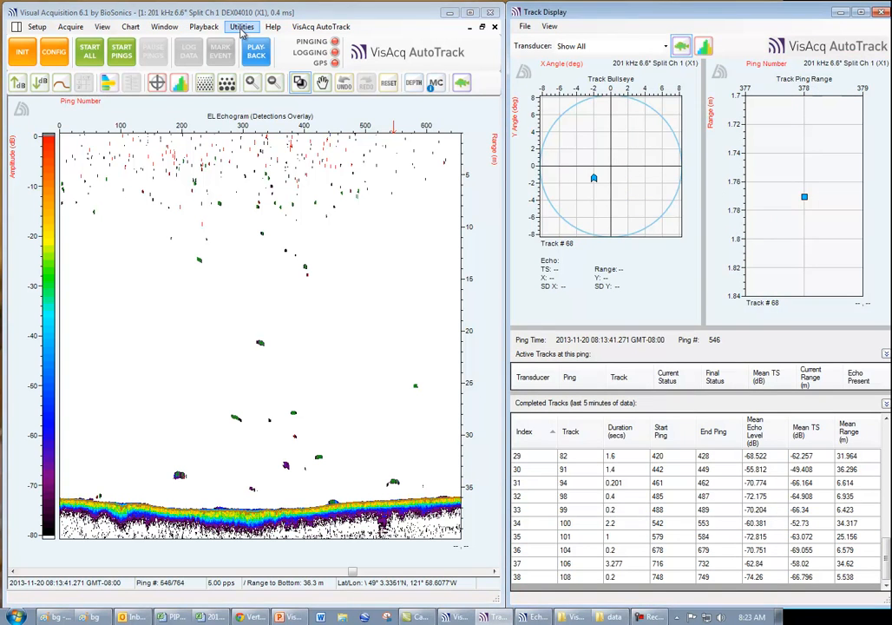
# - Set File Utilities to process DT4 input files into PNG echogram images
pyautogui.click(241, 28)
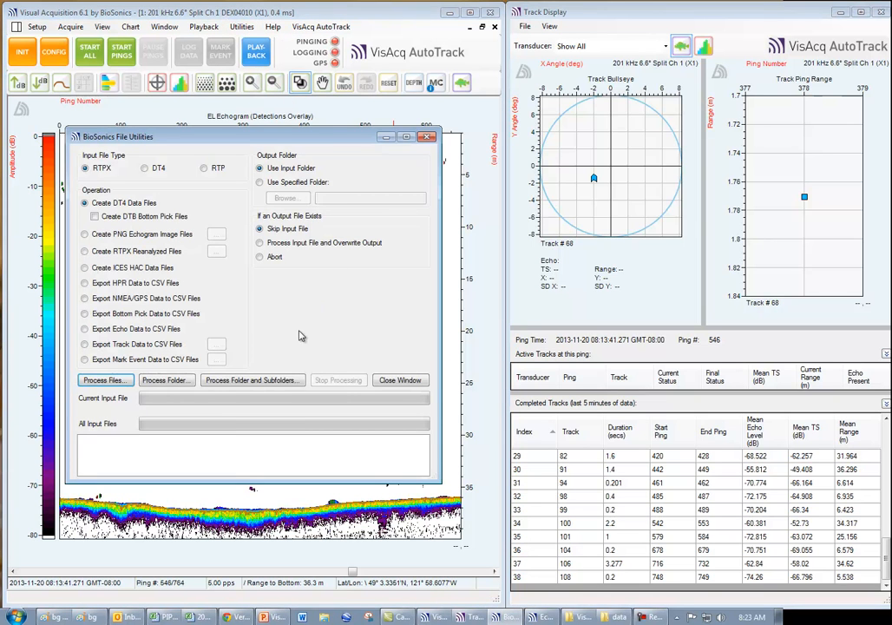
pyautogui.moveTo(350, 308)
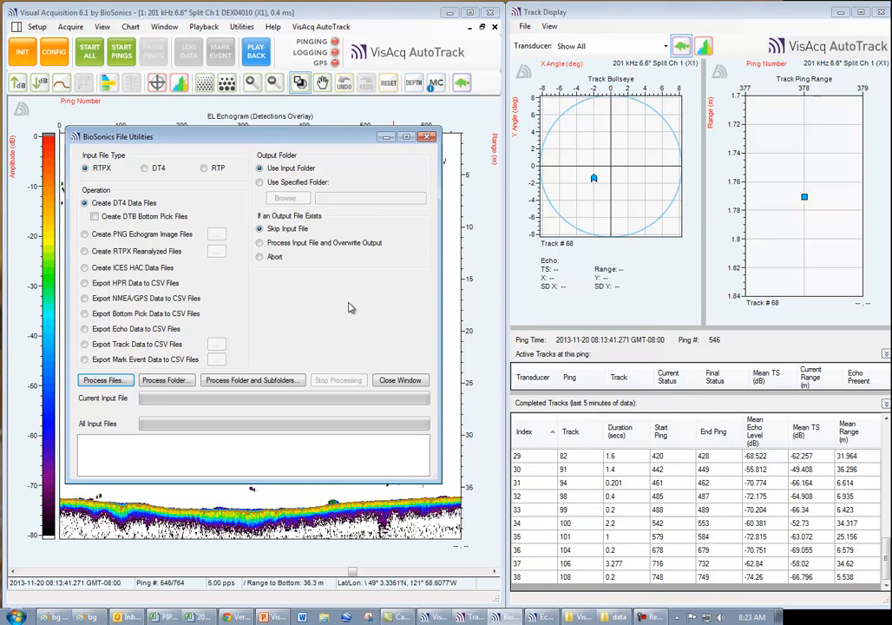
pyautogui.moveTo(347, 320)
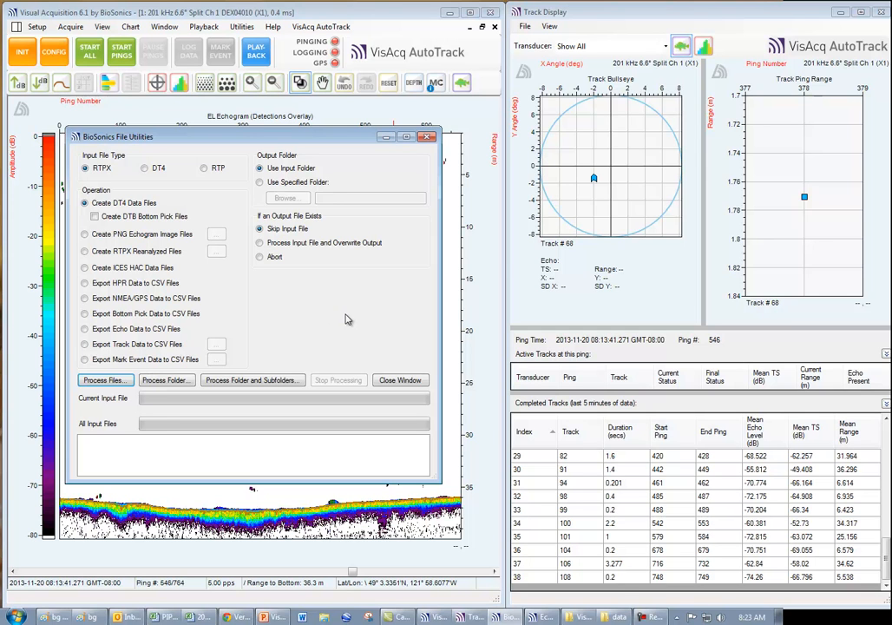
pyautogui.moveTo(307, 312)
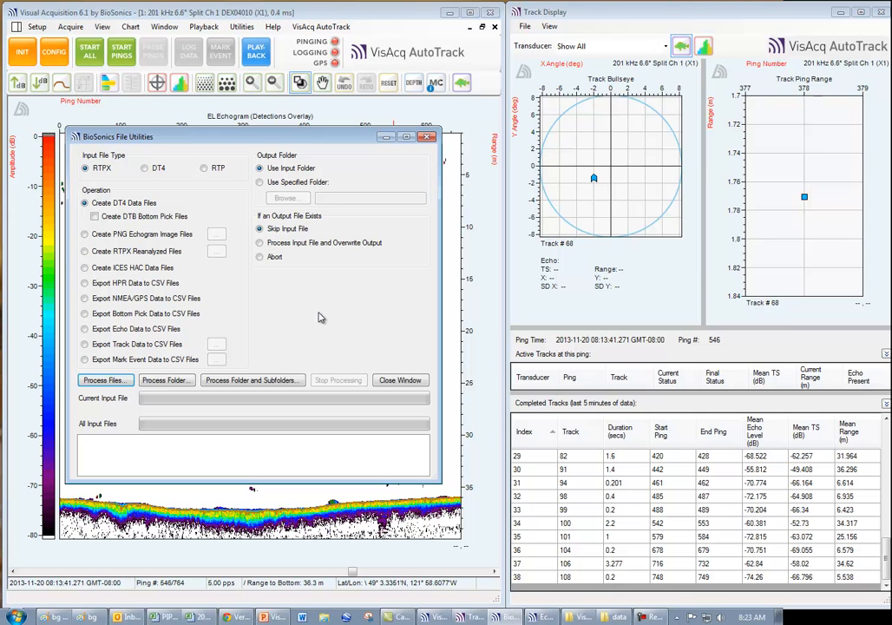
pyautogui.moveTo(323, 312)
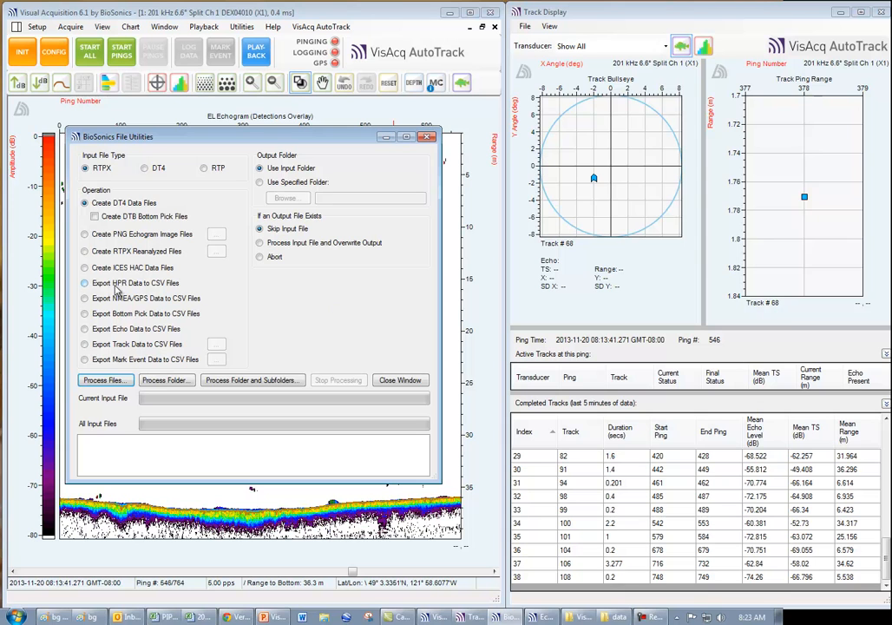
pyautogui.click(144, 166)
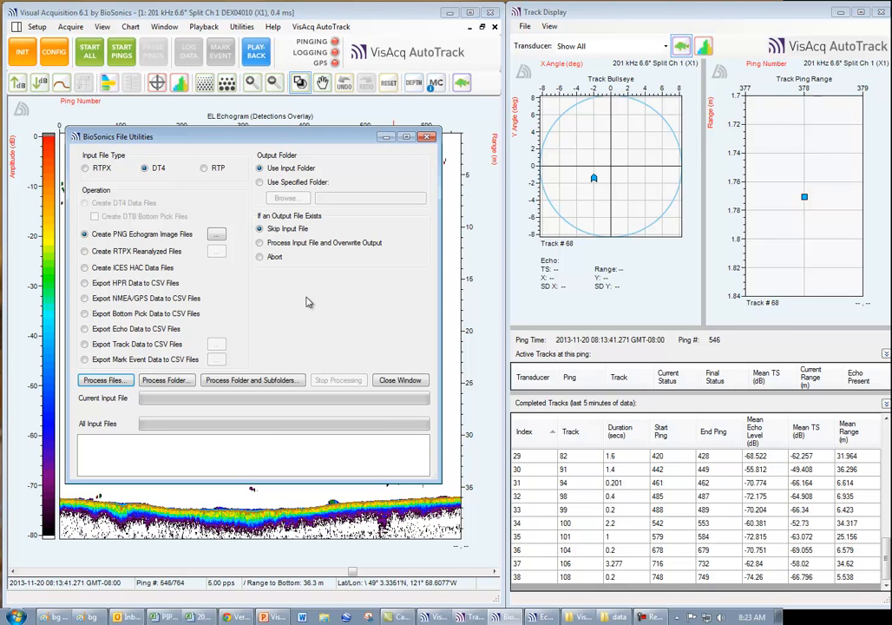
pyautogui.moveTo(309, 302)
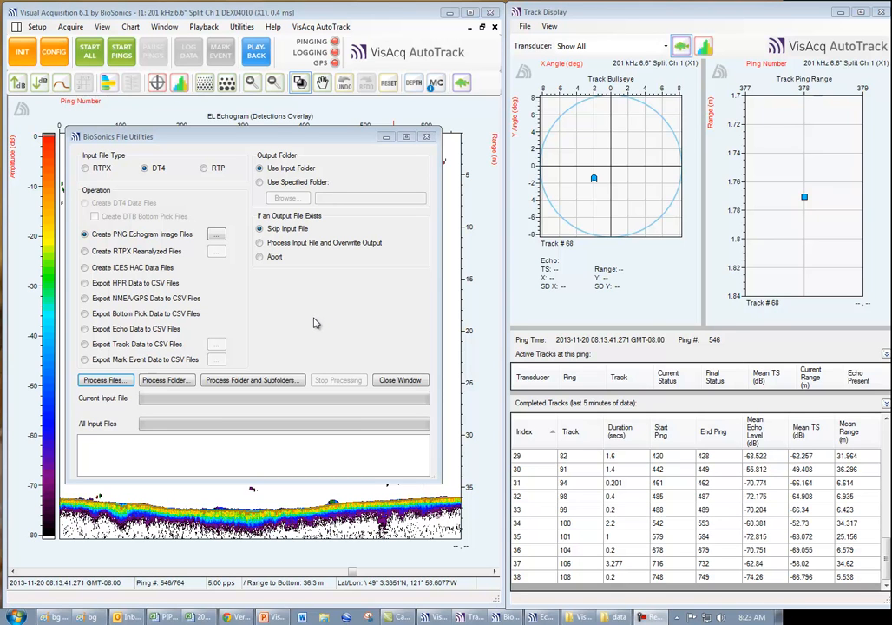
pyautogui.moveTo(319, 332)
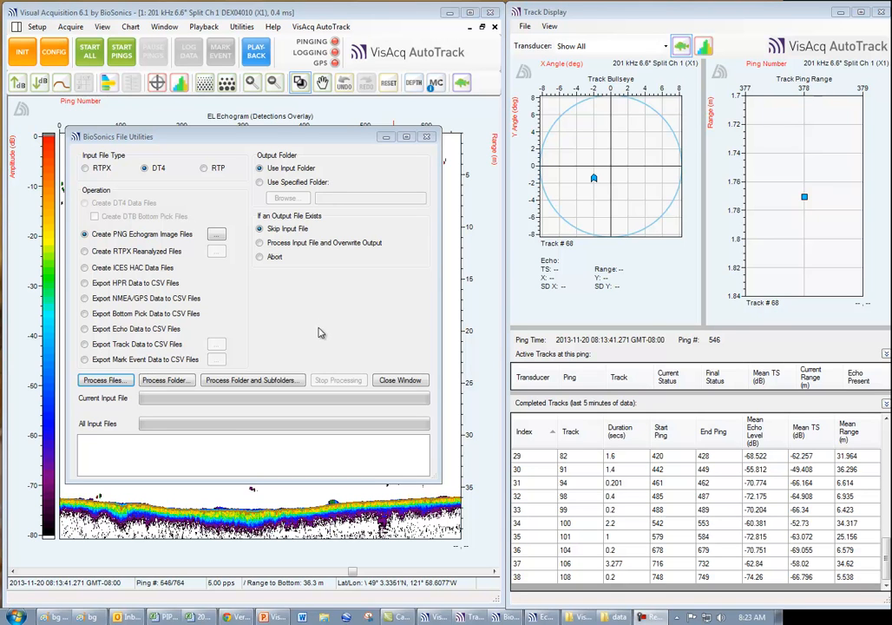
pyautogui.moveTo(321, 309)
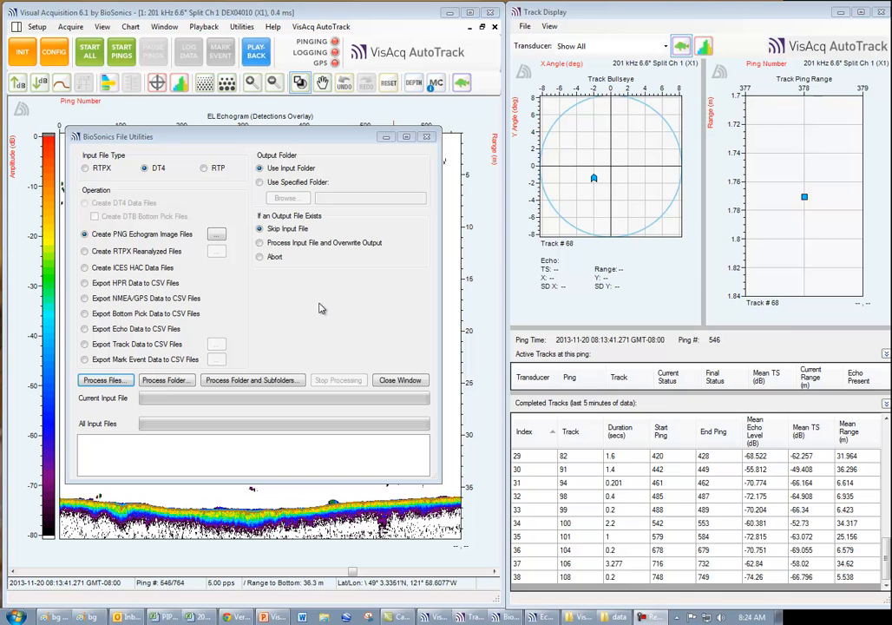